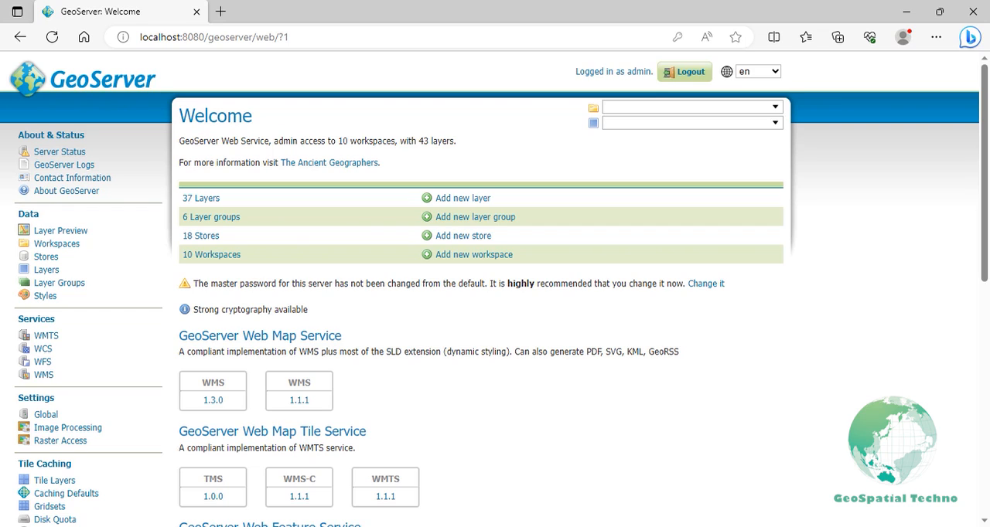
mouse_move(84, 320)
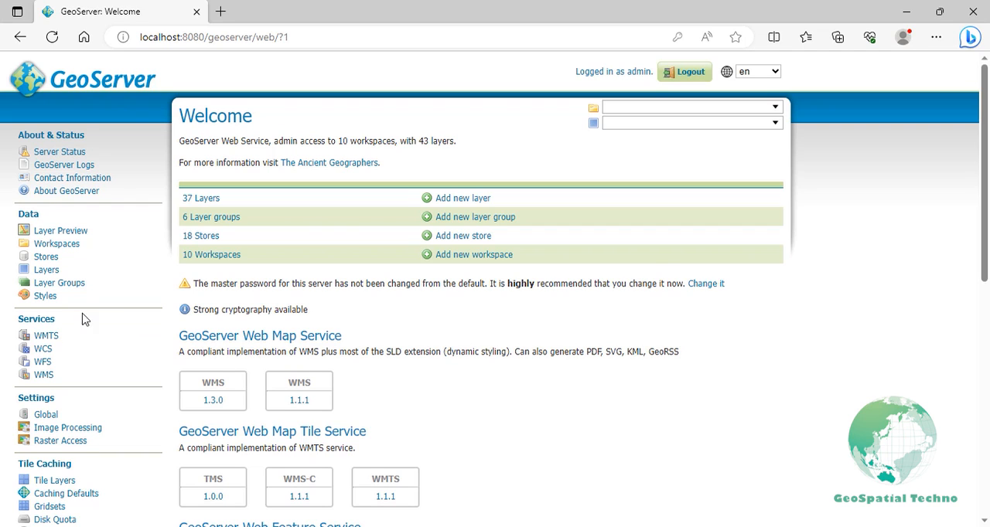
Open the Styles list from the Data section of the sidebar
left_click(45, 295)
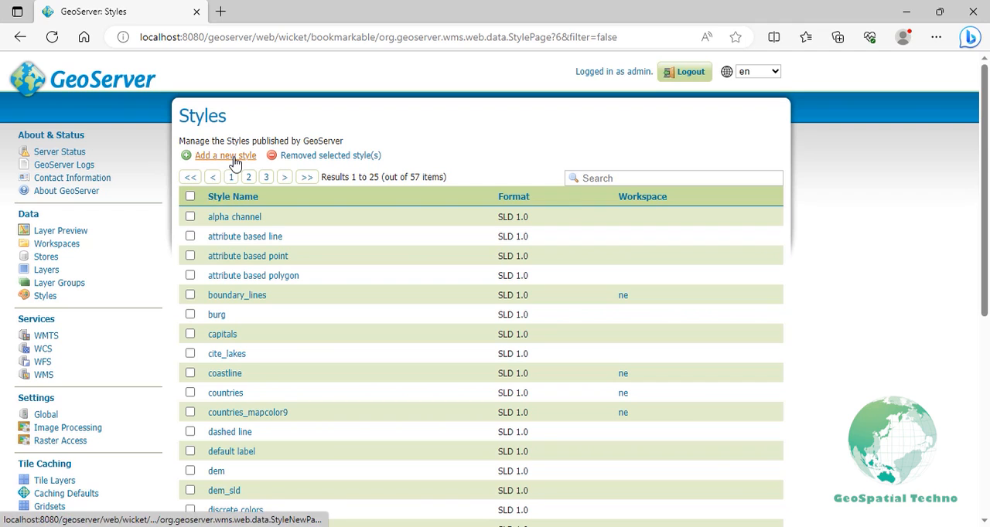
Create a new style named 'JPG graphic' copied from the graphic point style
left_click(225, 155)
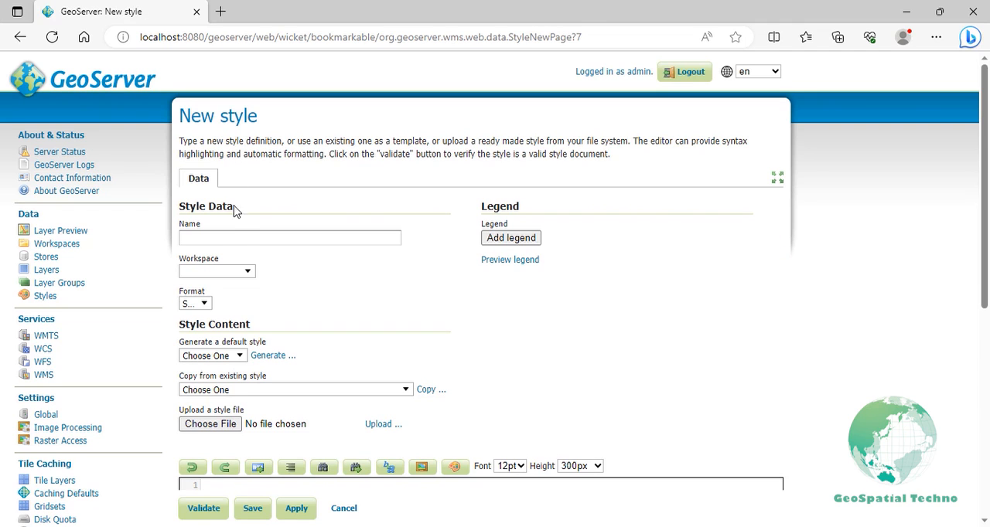
type("UP")
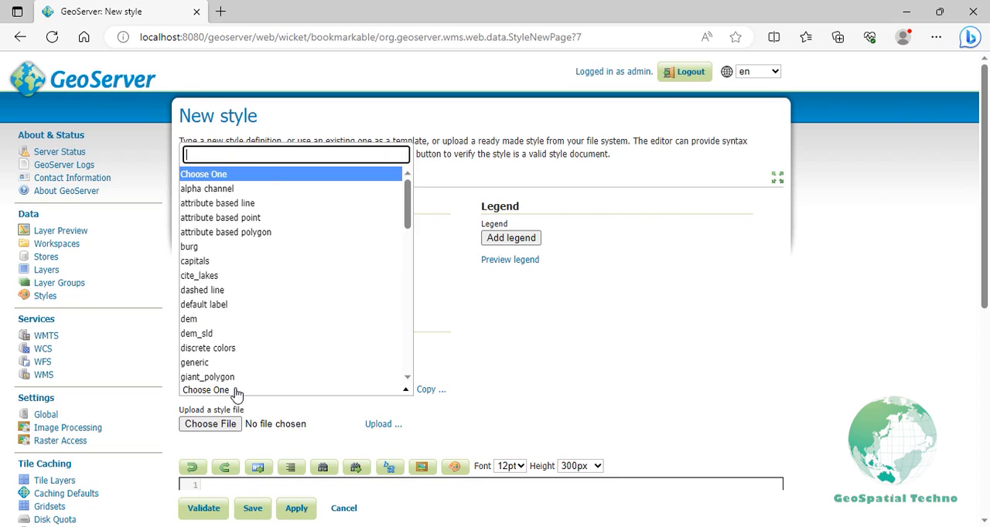
type("graphic")
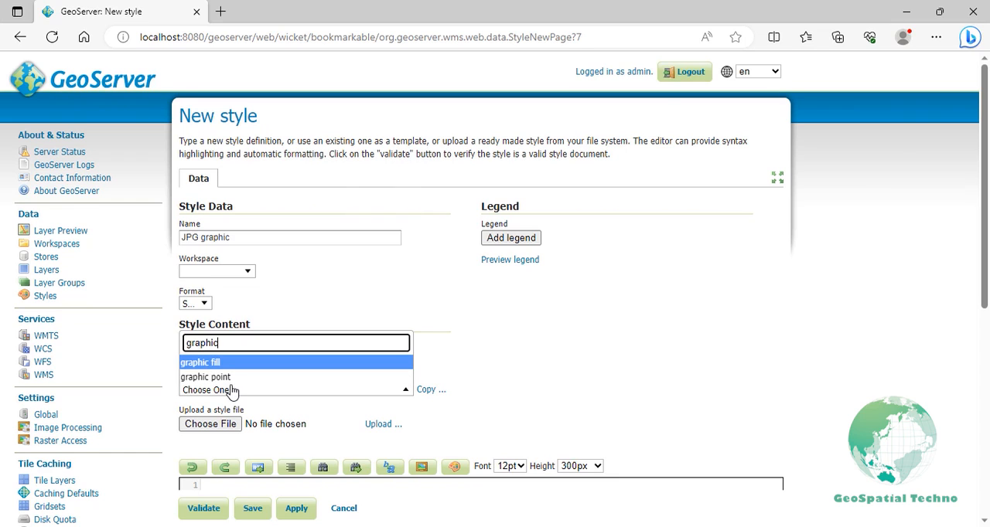
left_click(205, 376)
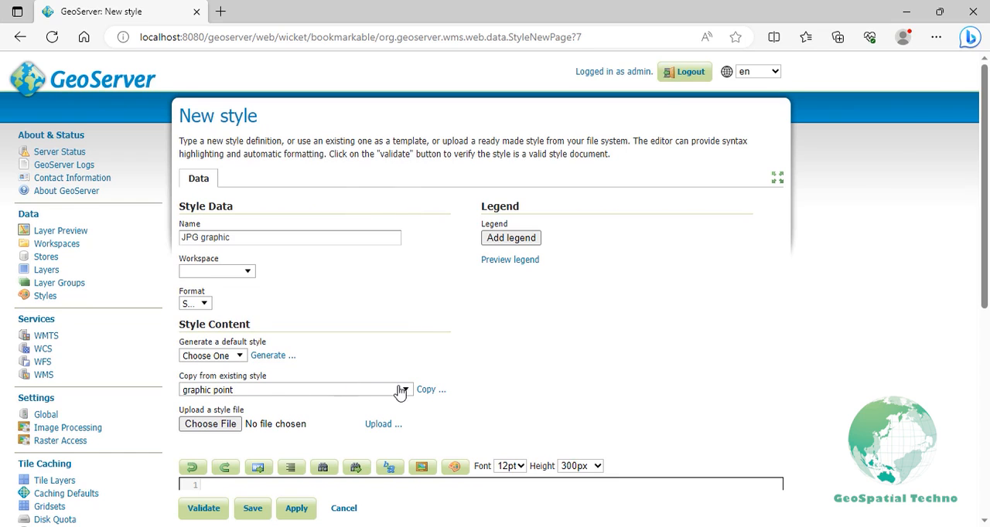
left_click(427, 390)
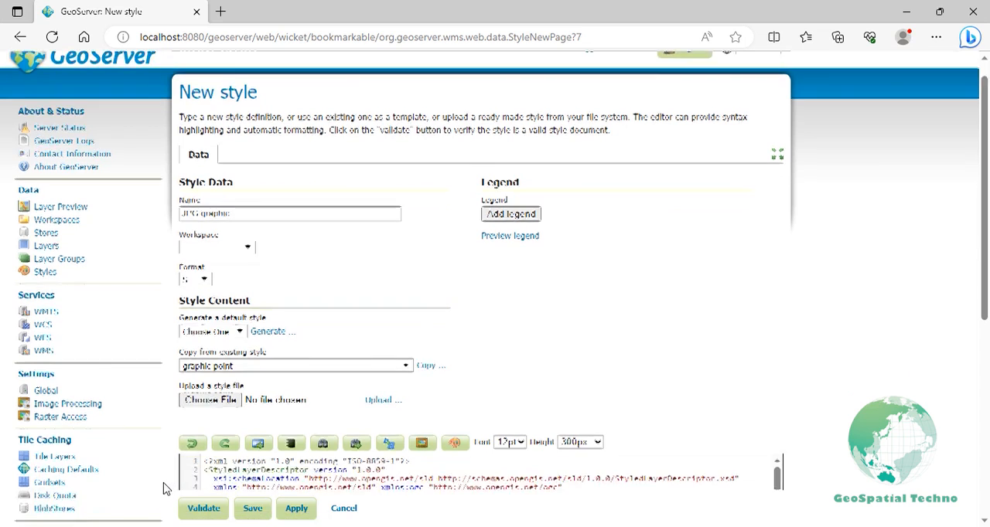
Change both SLD titles to 'jpg external graphic' and select the ExternalGraphic block
scroll("down", 3)
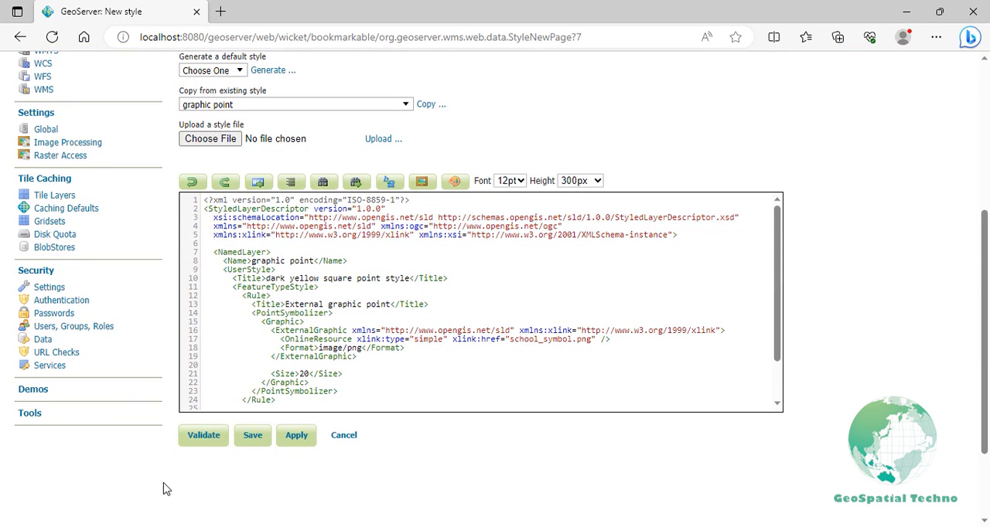
mouse_move(171, 485)
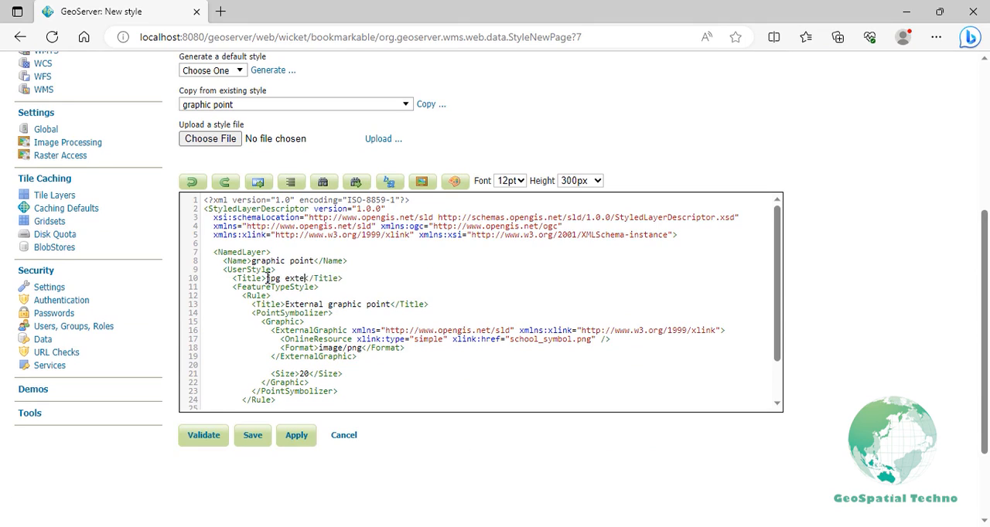
type("external graphic")
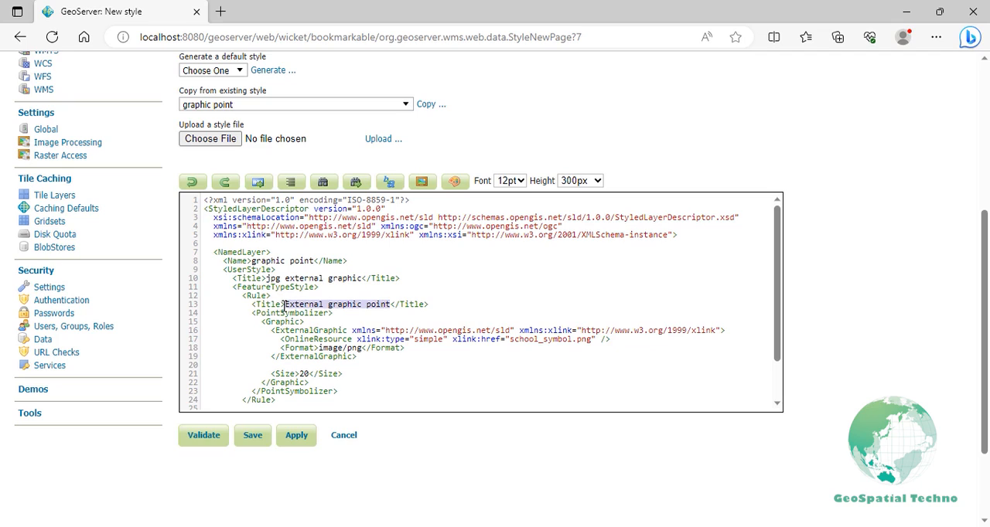
type("jpg external graphic")
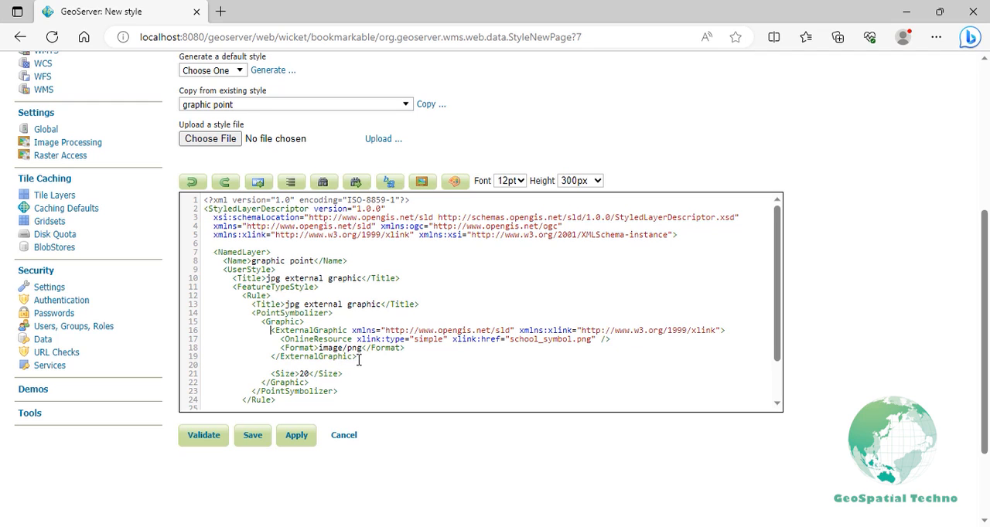
left_click_drag(278, 339, 359, 356)
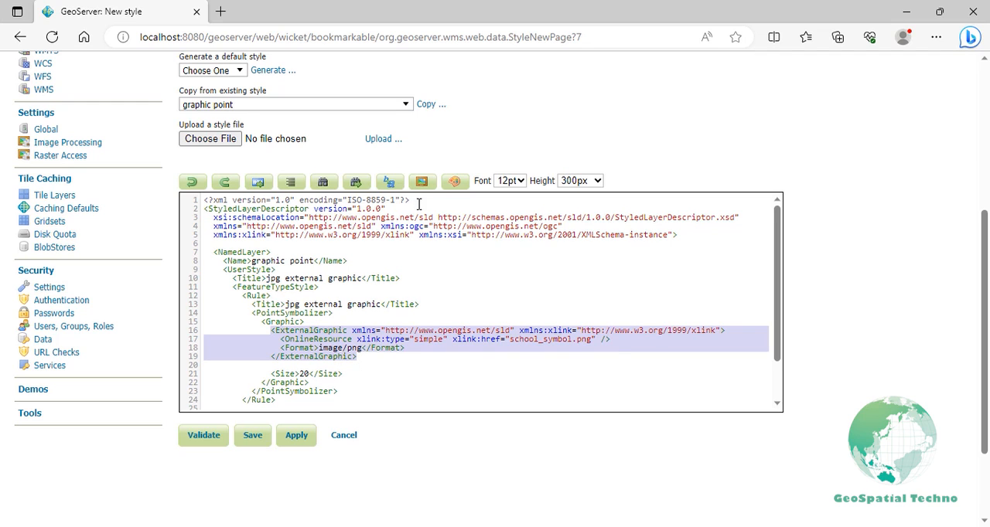
Point the external graphic at uploaded symbol/coffee.jpg, then validate and save the style
left_click(422, 181)
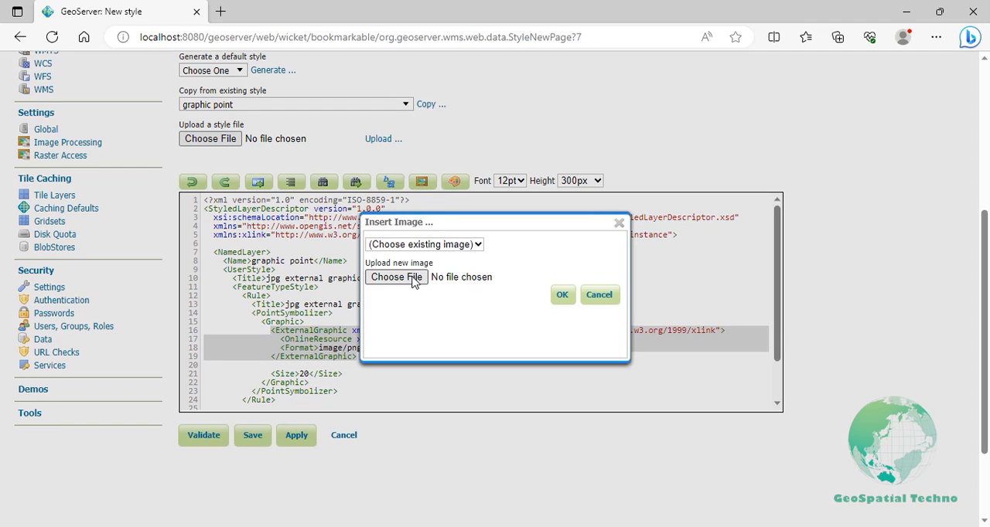
left_click(396, 277)
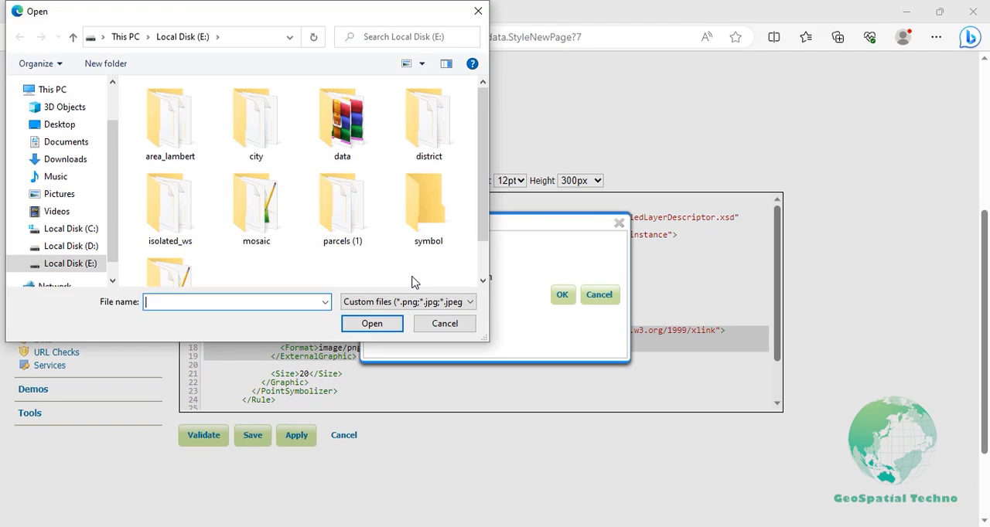
double_click(427, 205)
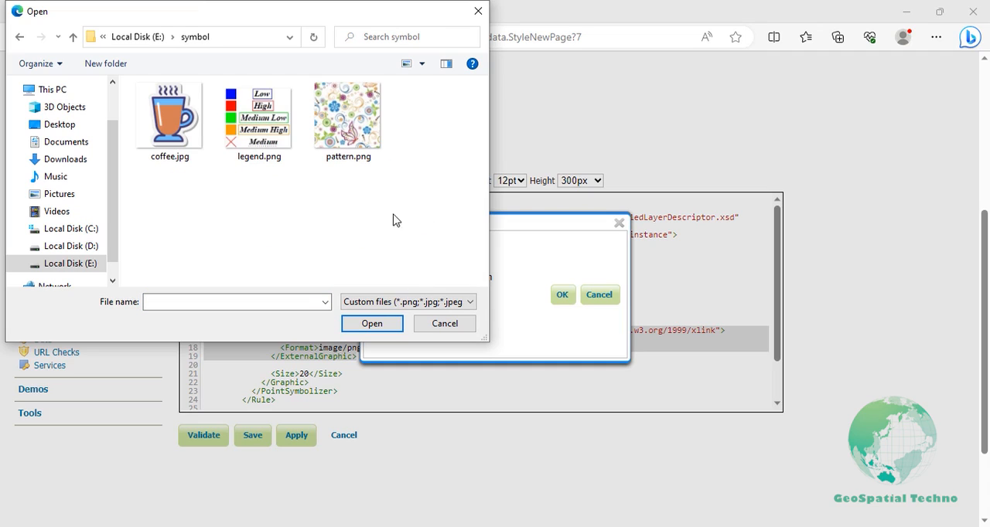
left_click(169, 112)
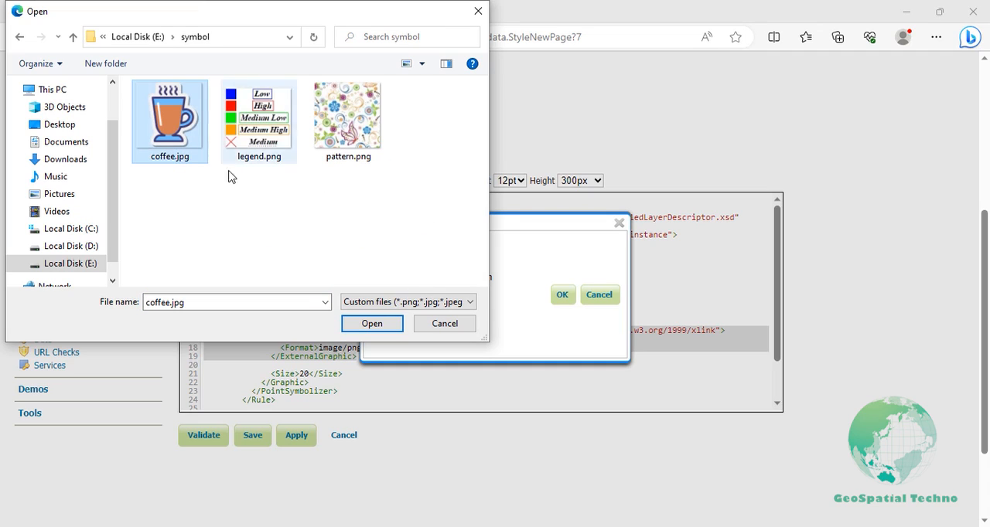
left_click(371, 323)
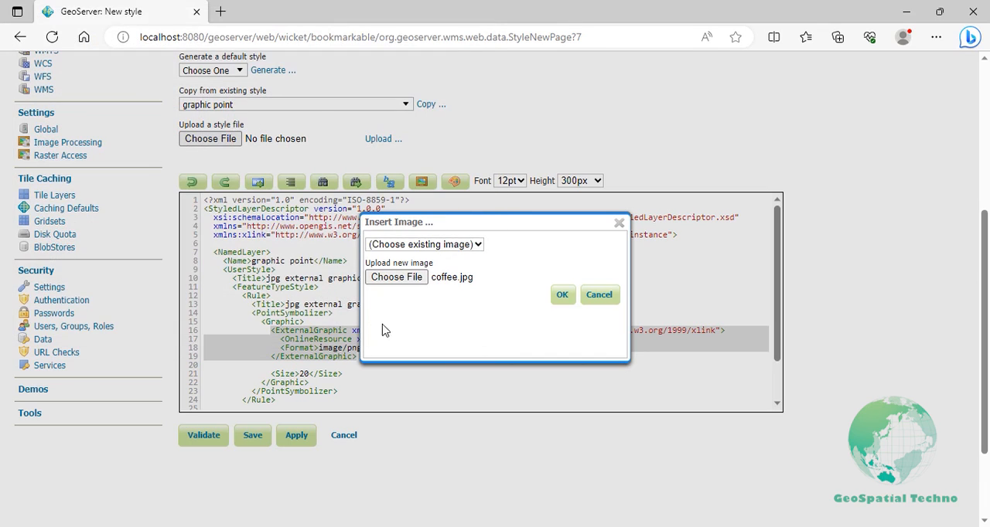
left_click(562, 294)
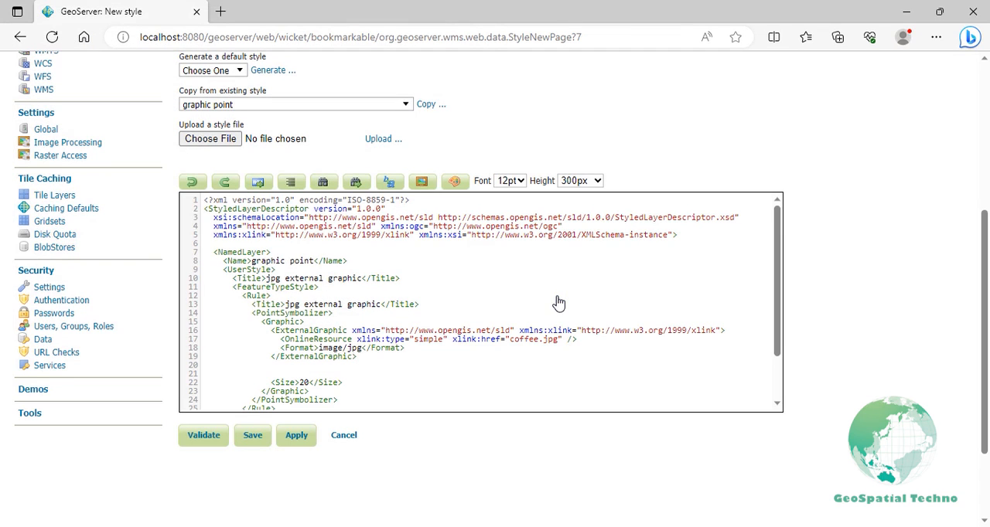
mouse_move(227, 438)
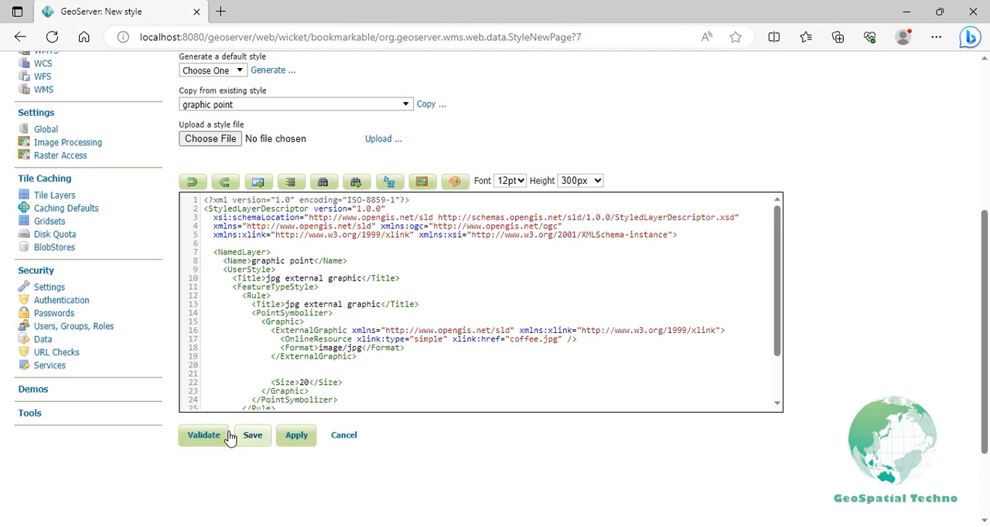
left_click(203, 435)
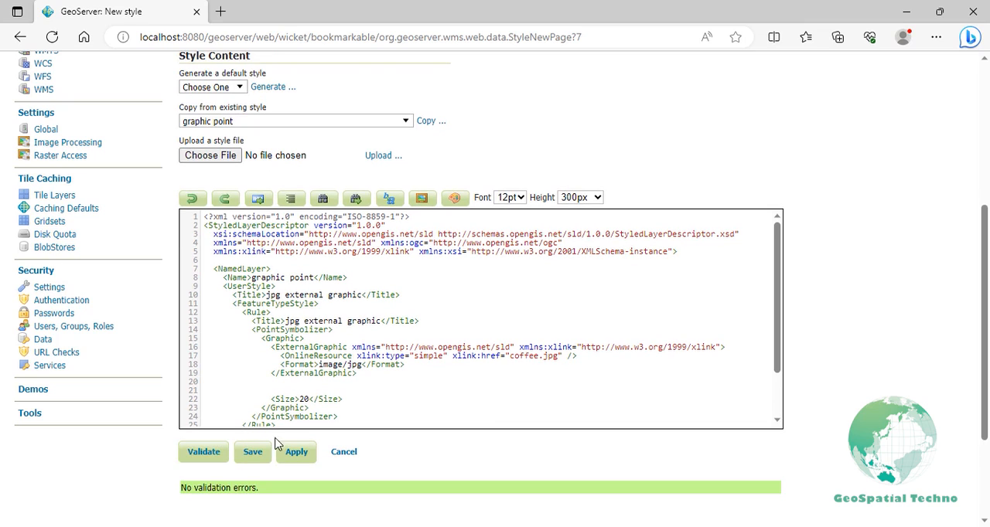
left_click(296, 451)
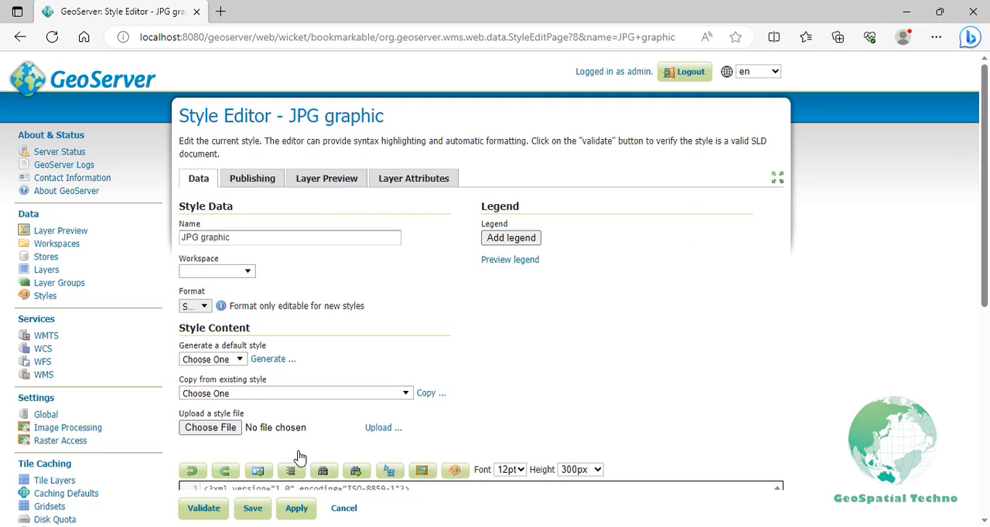
mouse_move(312, 290)
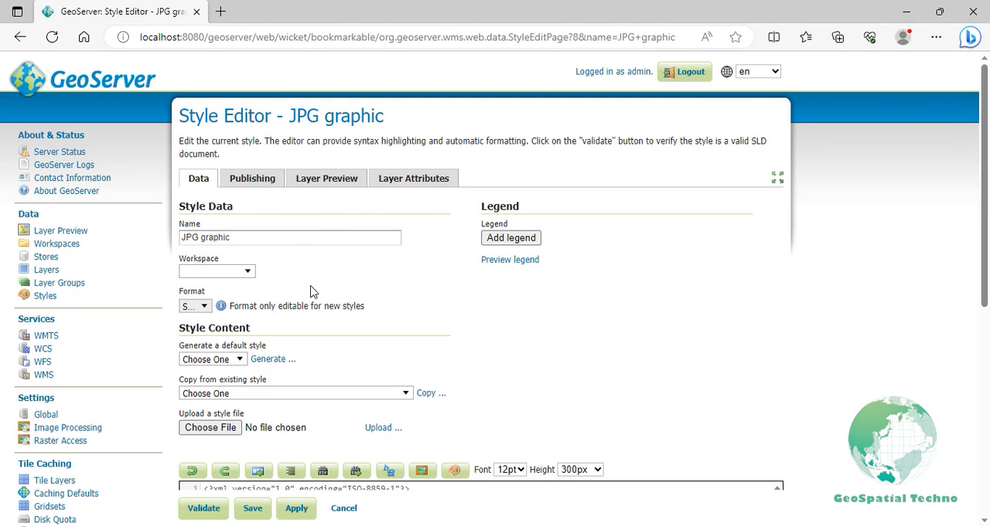
Preview the JPG graphic style on the tiger:poi layer with image/jpeg format
left_click(326, 178)
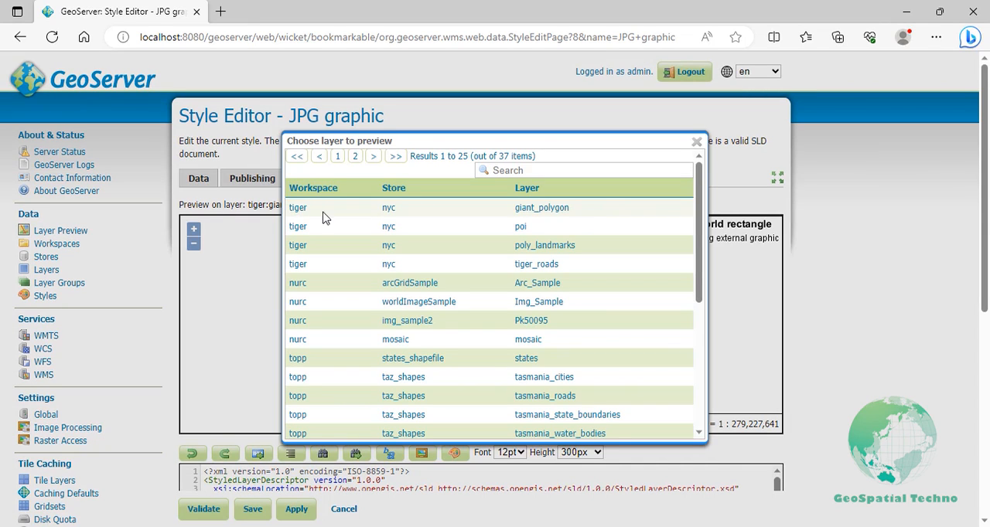
left_click(521, 226)
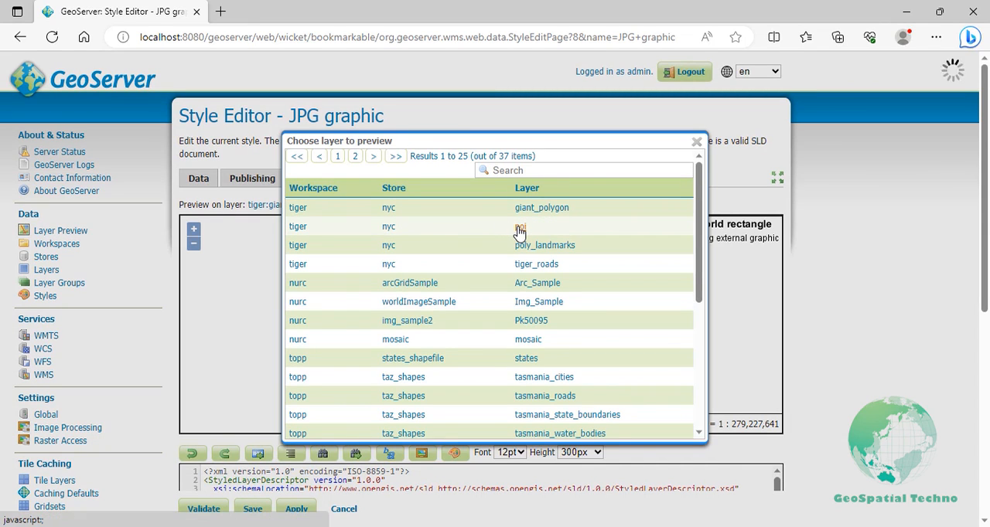
left_click(519, 227)
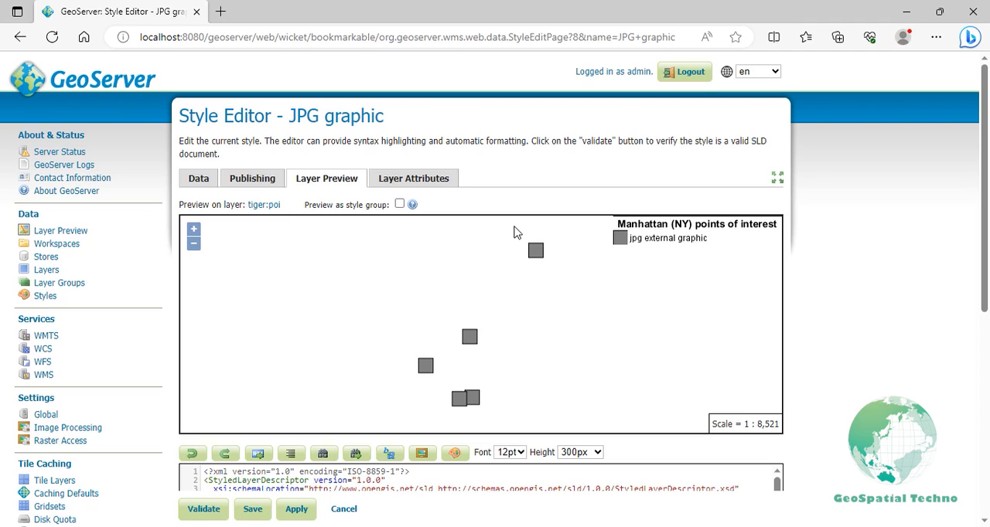
scroll("down", 3)
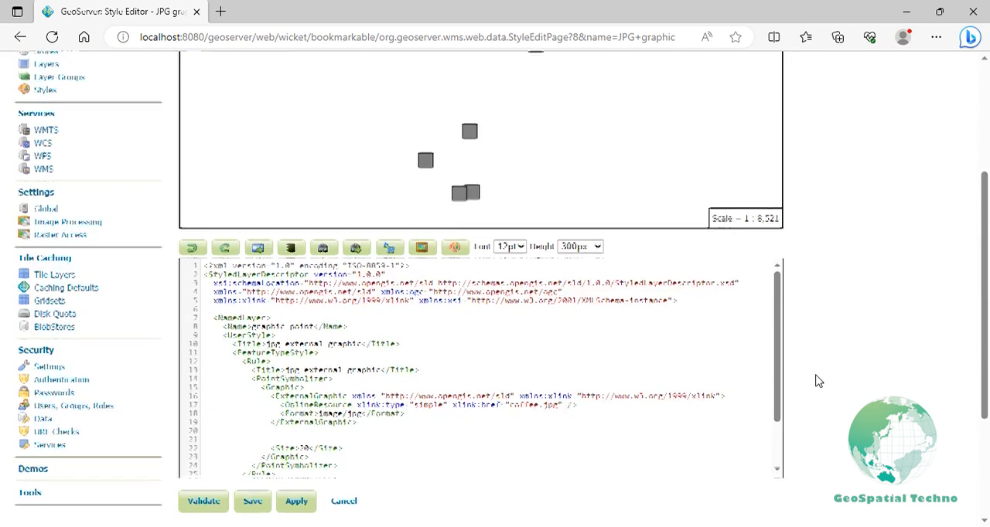
scroll("down", 3)
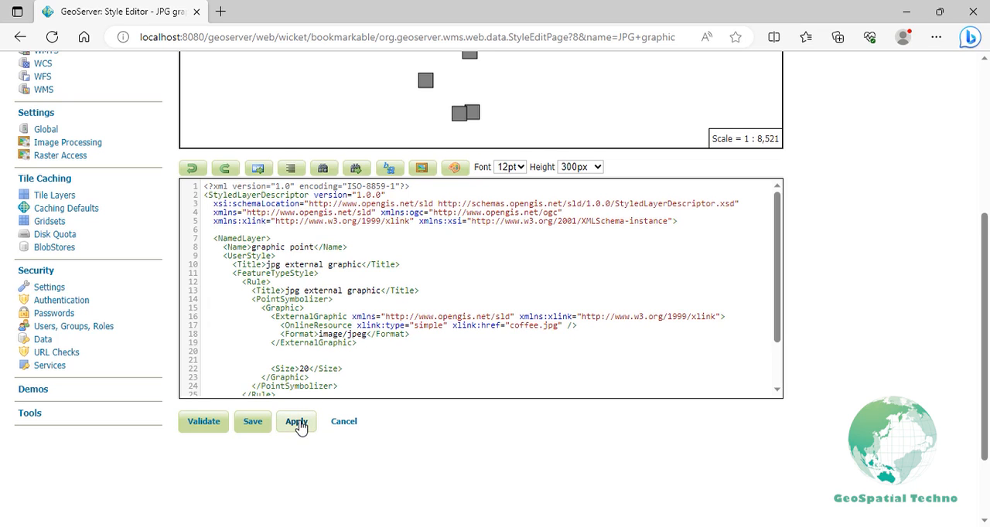
Set the coffee cup symbol size to 40, apply the preview, and save
left_click(296, 421)
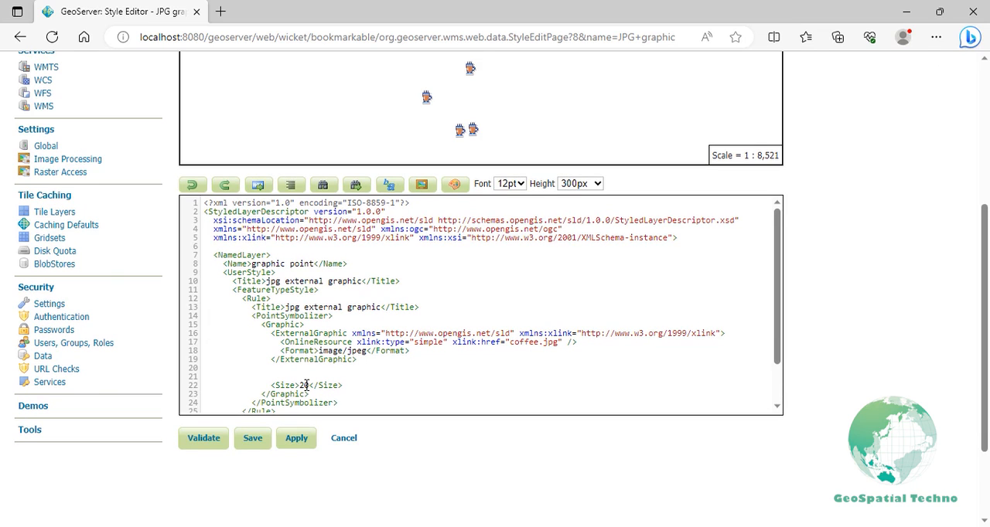
type("40")
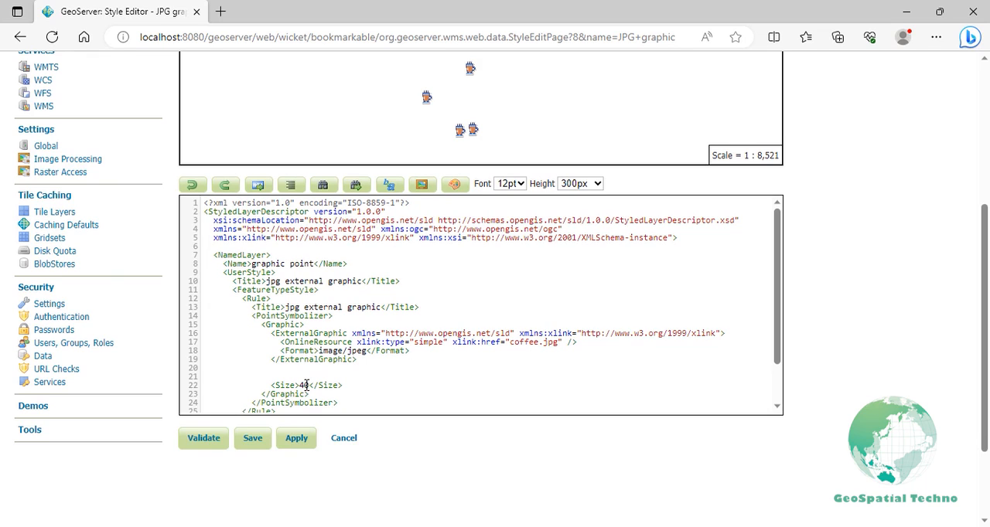
left_click(296, 438)
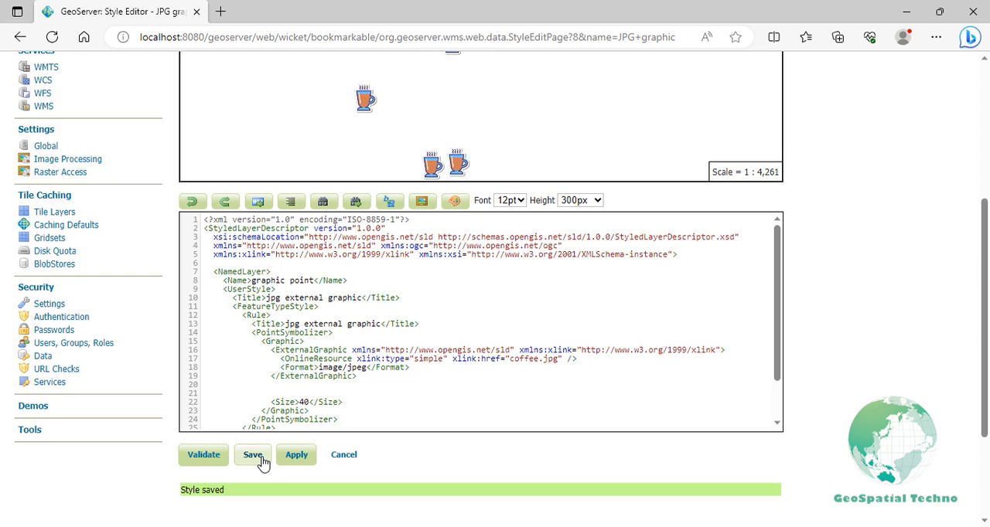
left_click(252, 455)
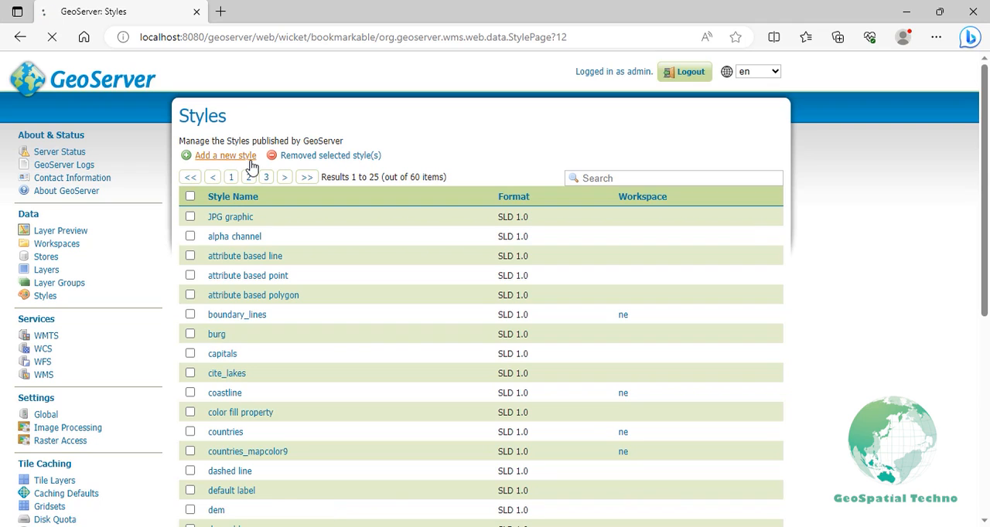
Start a new style 'color fill property' from a generated default Point style
left_click(225, 155)
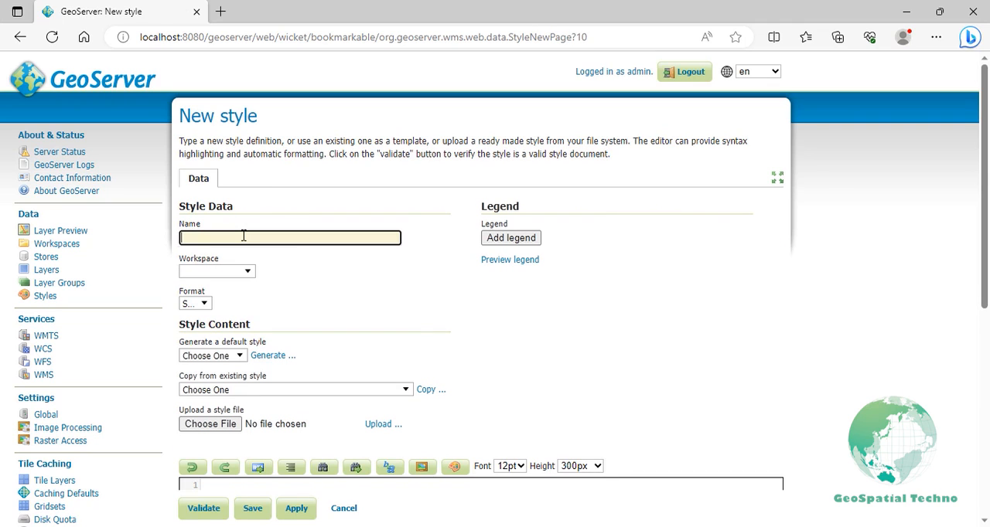
type("color fill property")
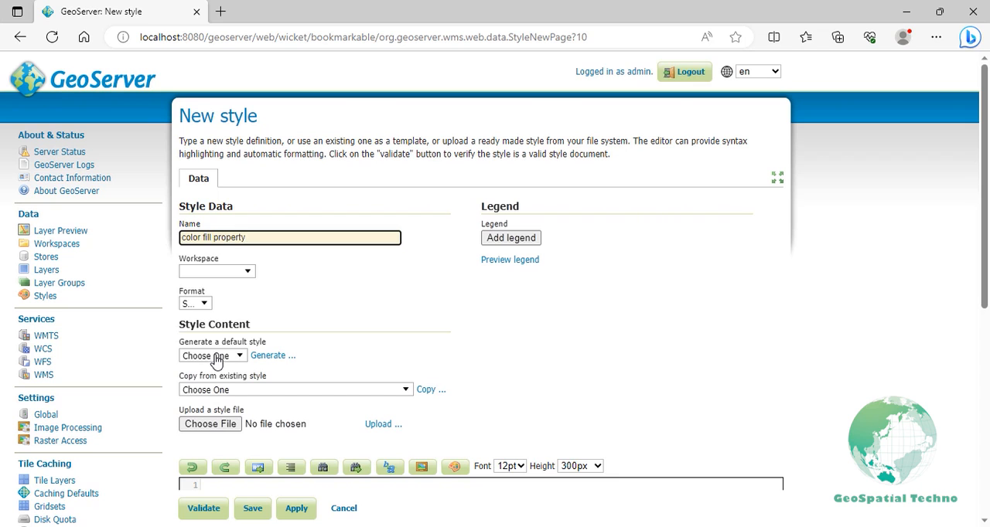
left_click(212, 355)
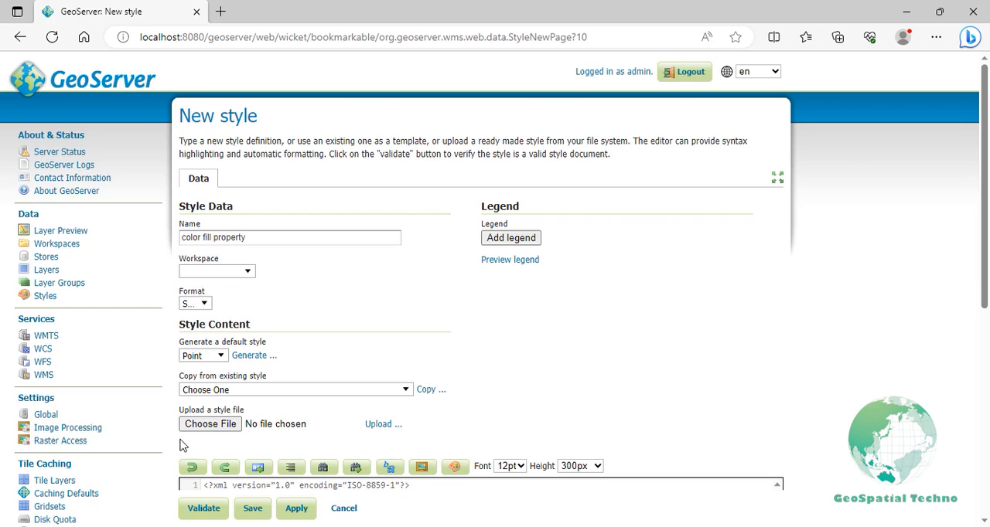
Rename both title entries in the SLD to 'color fill property'
scroll("down", 3)
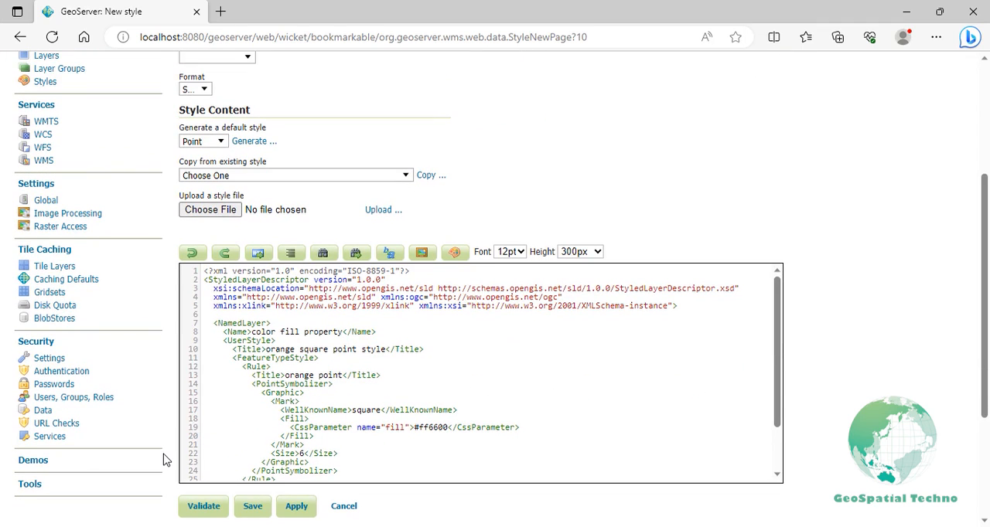
mouse_move(218, 405)
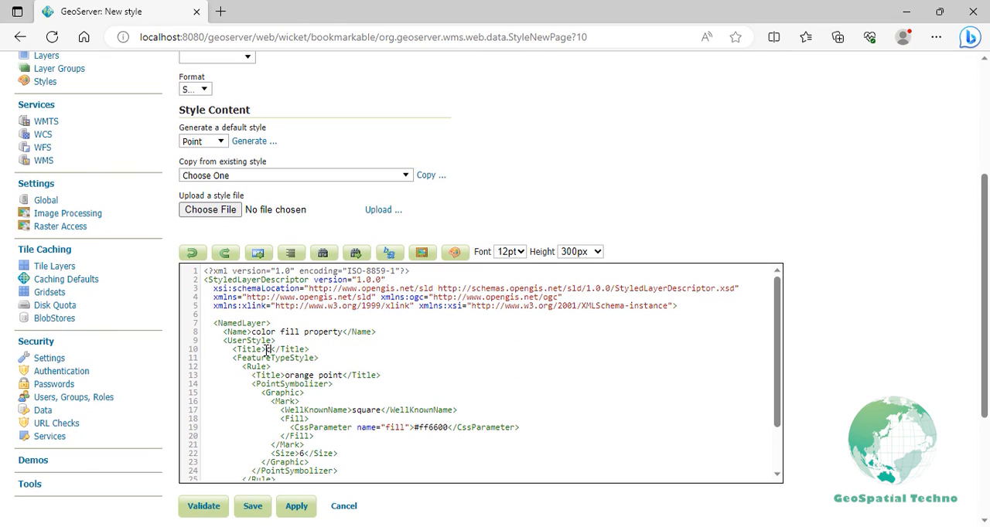
type("color fill property")
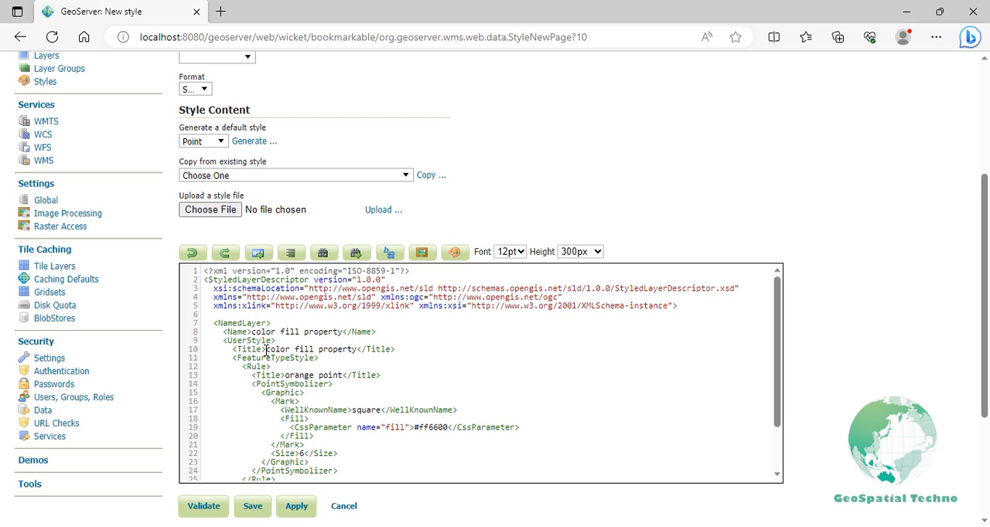
double_click(320, 375)
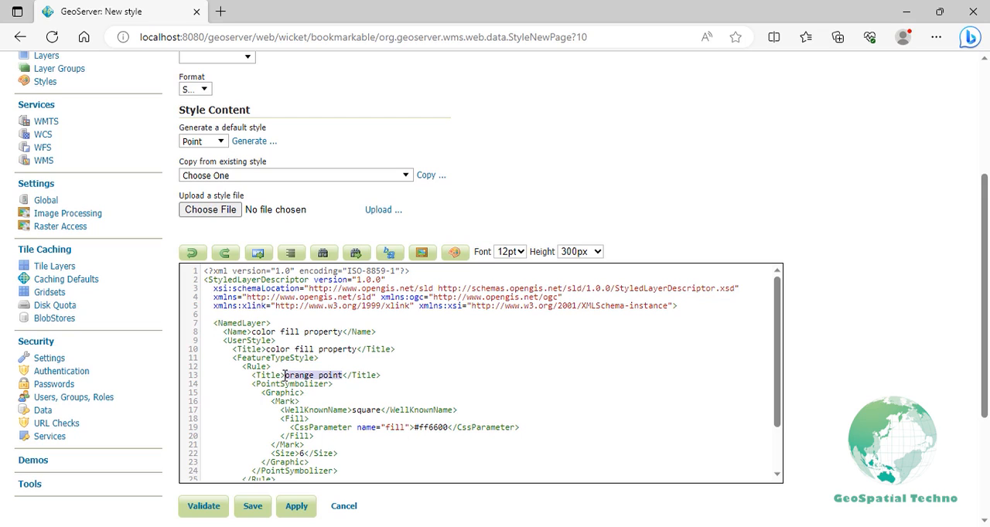
type("color fill")
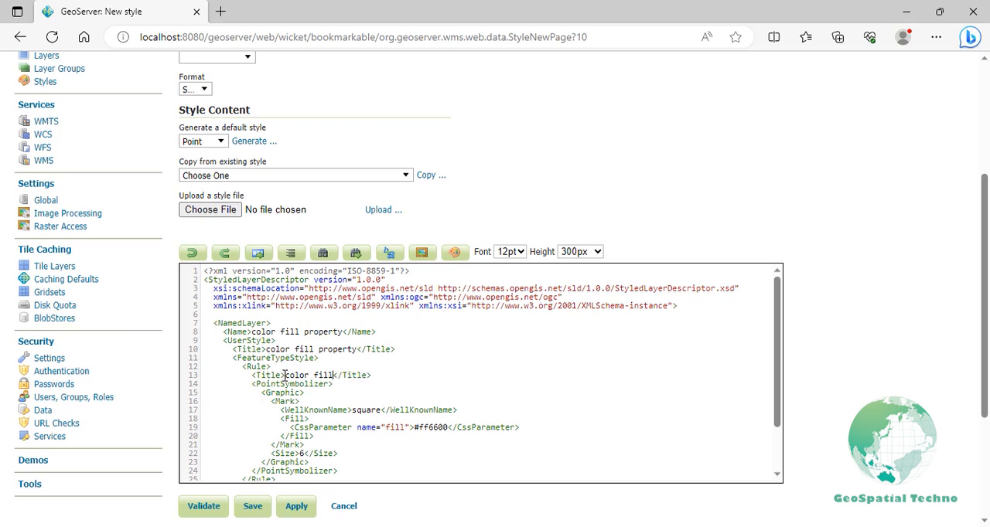
type("property")
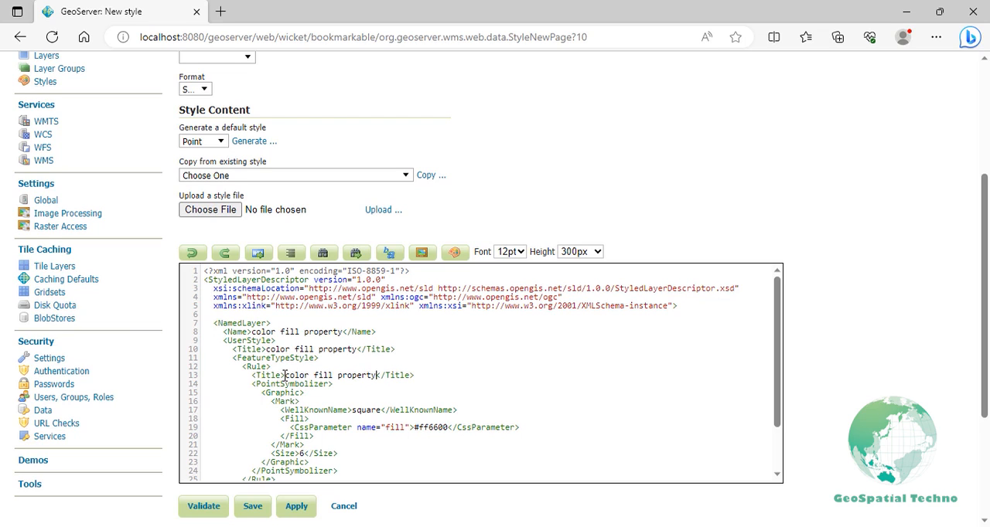
Make the fill read <ogc:PropertyName>color</ogc:PropertyName>, then validate and apply
left_click(411, 428)
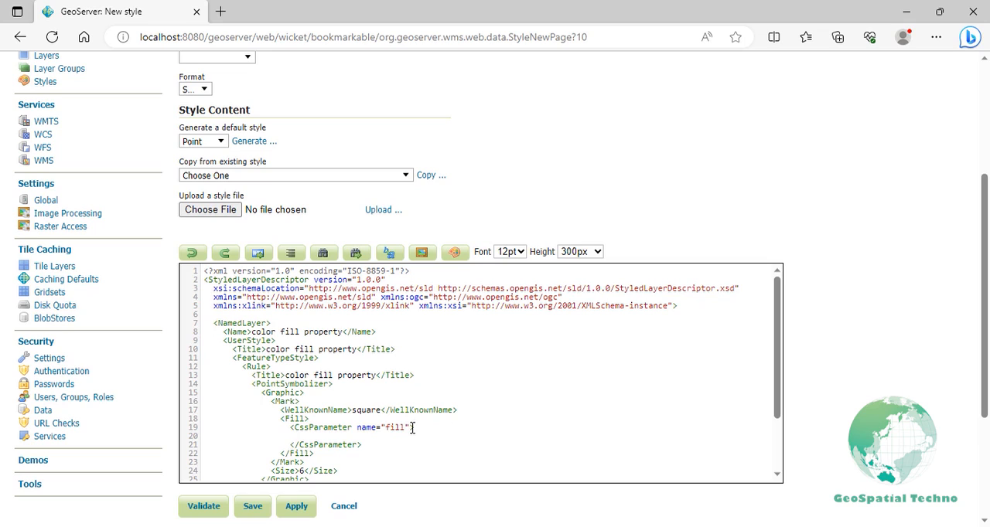
type("<ogc:")
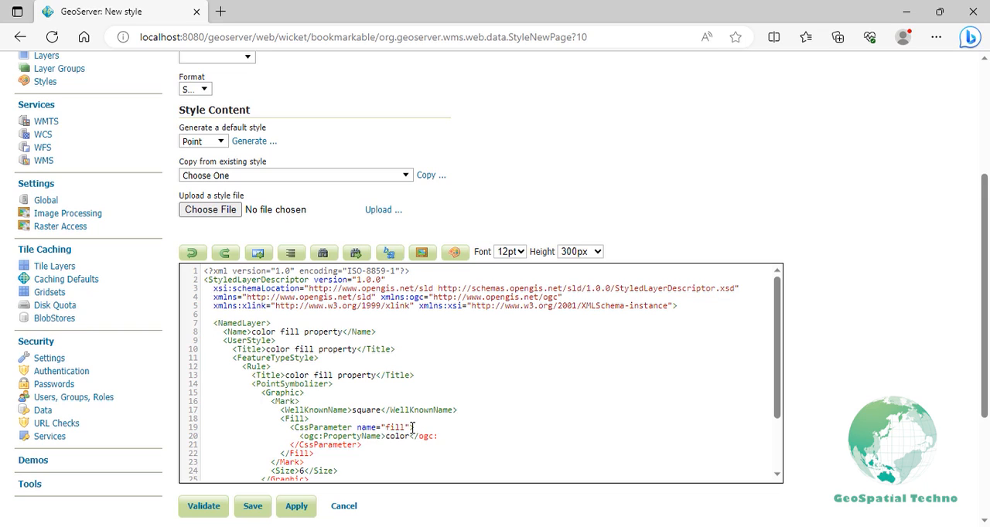
type("PropertyName>")
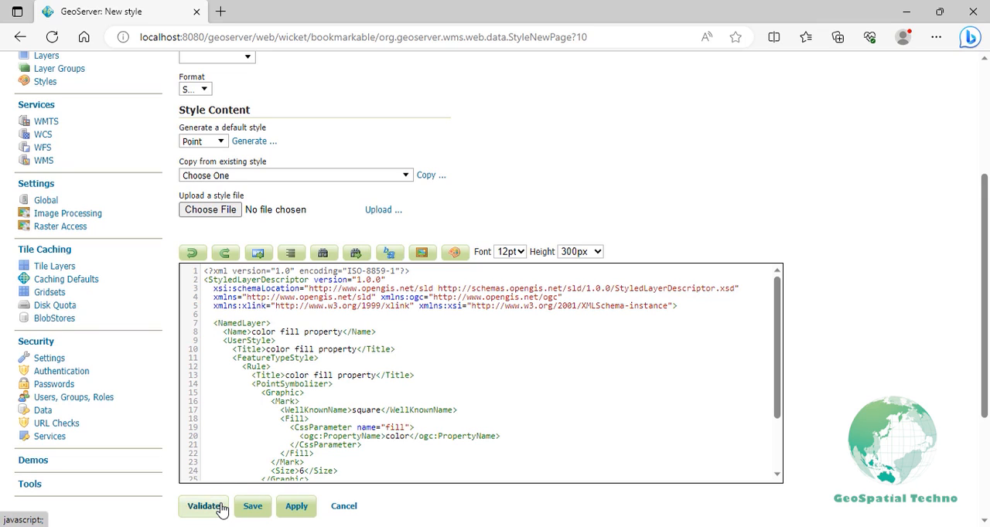
left_click(203, 506)
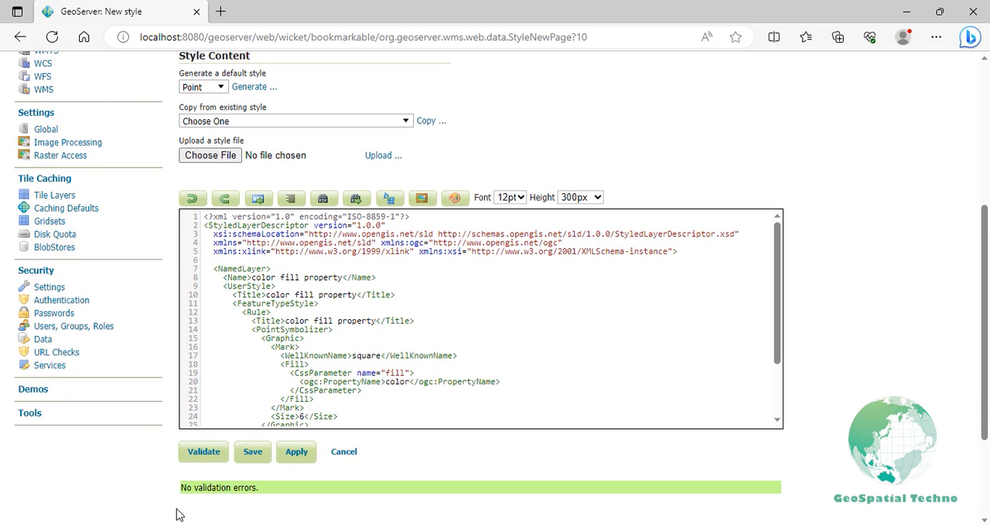
left_click(296, 452)
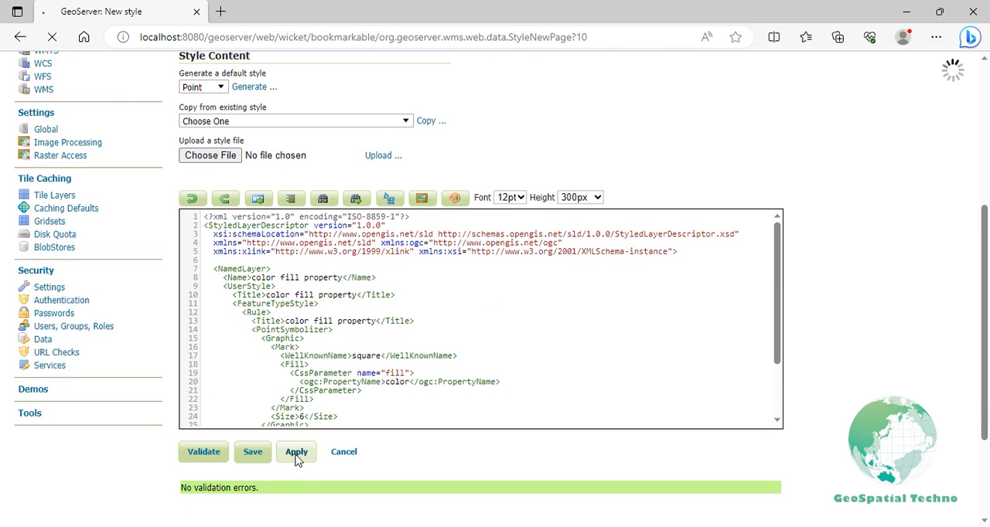
left_click(296, 451)
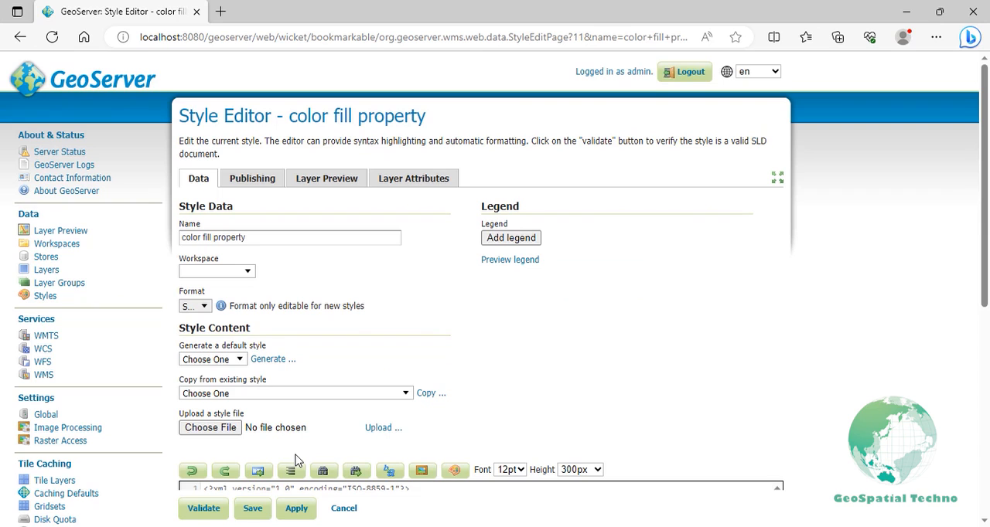
mouse_move(326, 192)
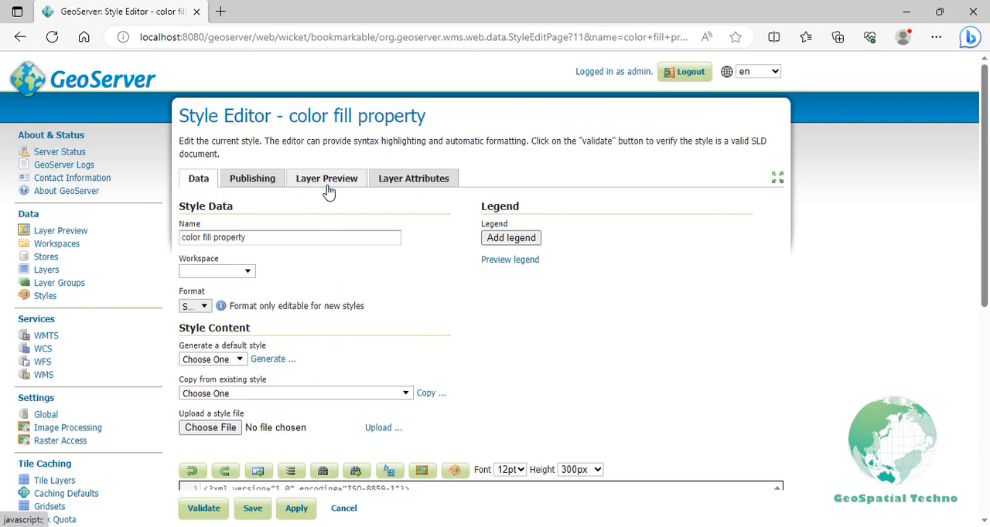
Preview the color fill property style on the project2:hospitals layer
left_click(326, 178)
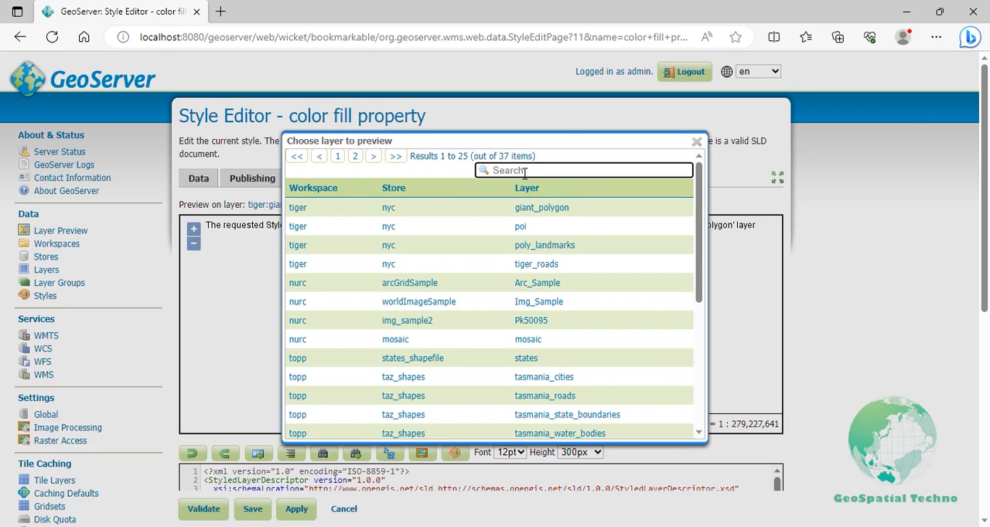
type("hospitals")
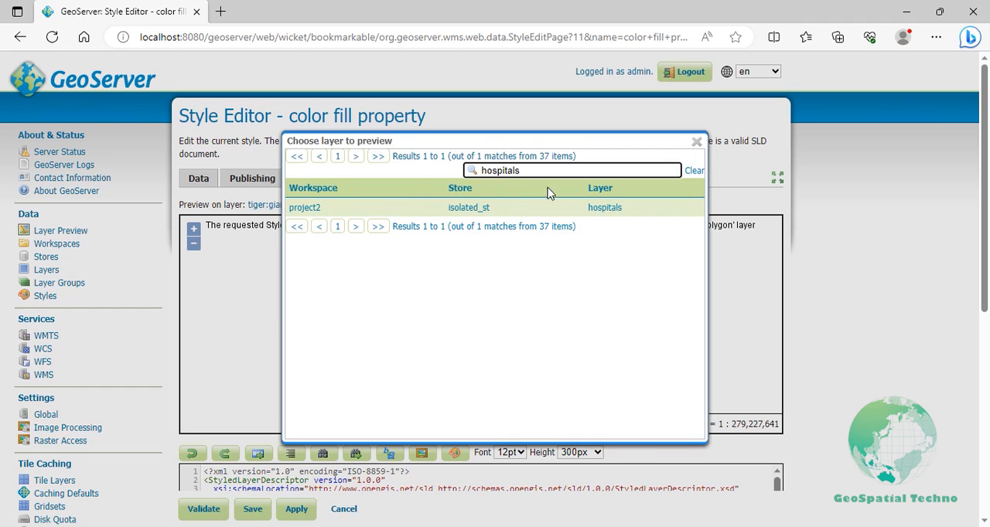
left_click(603, 207)
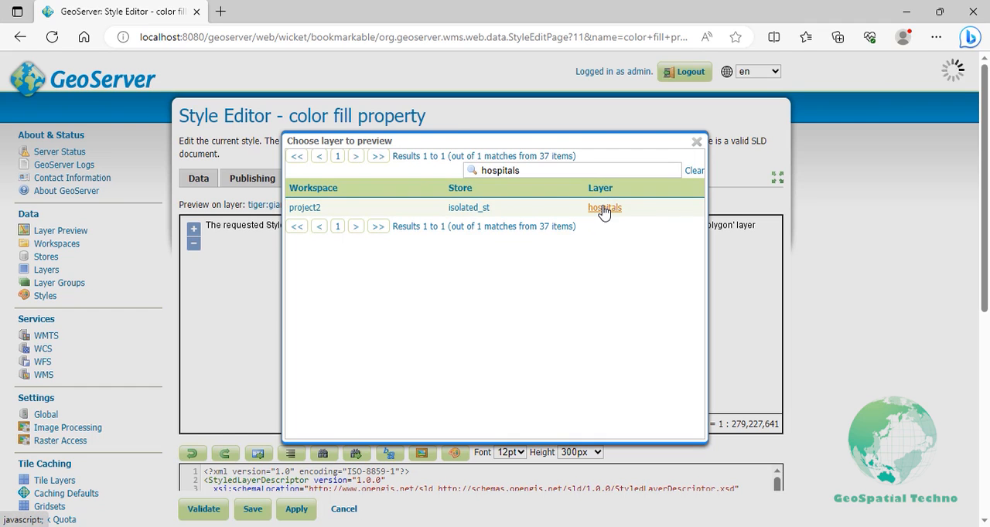
left_click(604, 207)
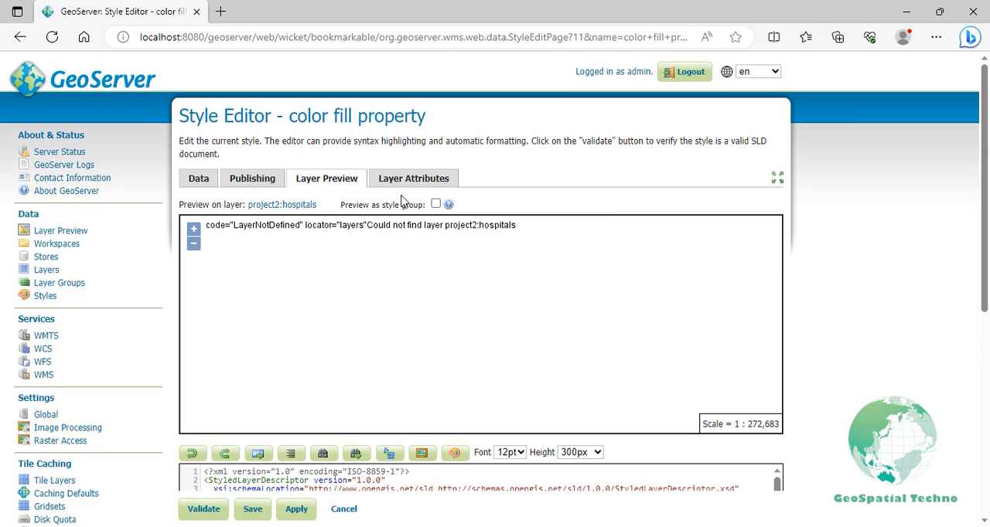
Make color fill property the default style of project2:hospitals and save
left_click(252, 178)
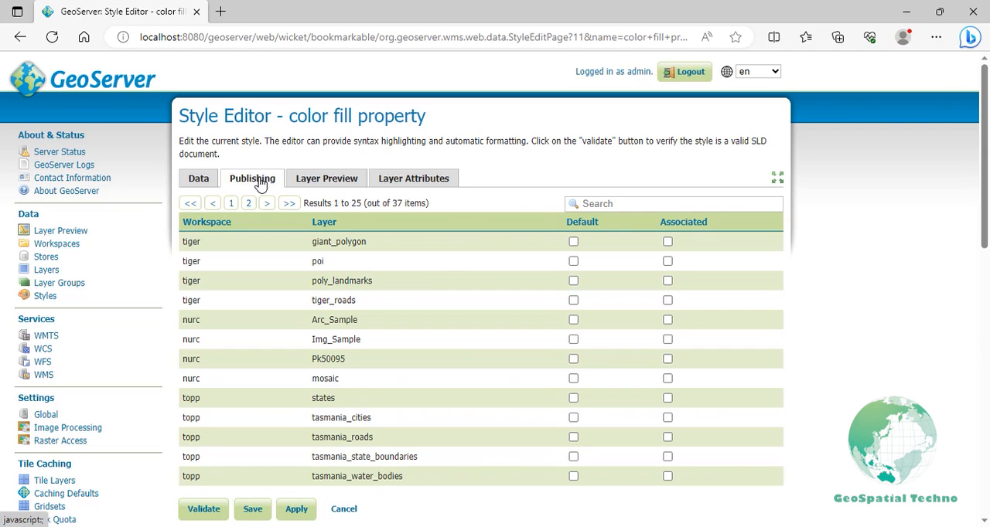
mouse_move(556, 210)
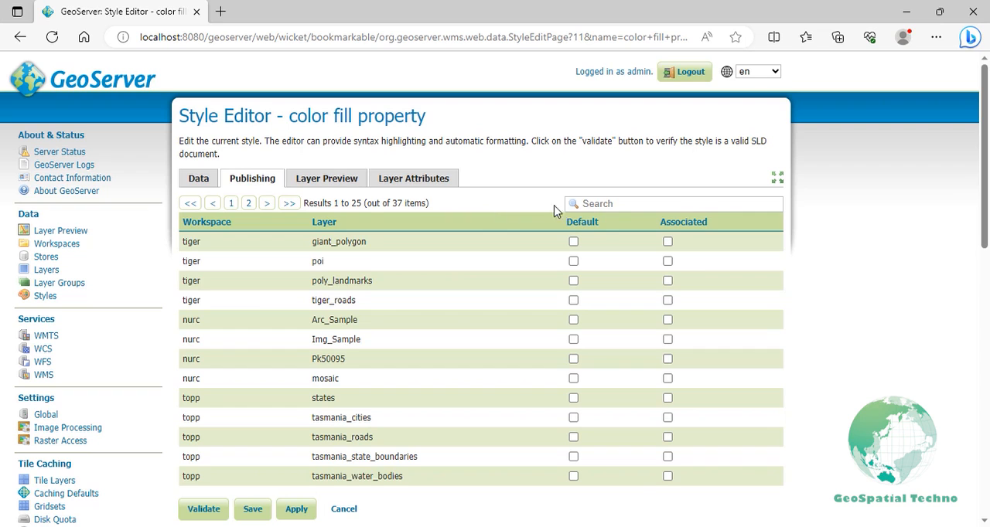
type("hospitals")
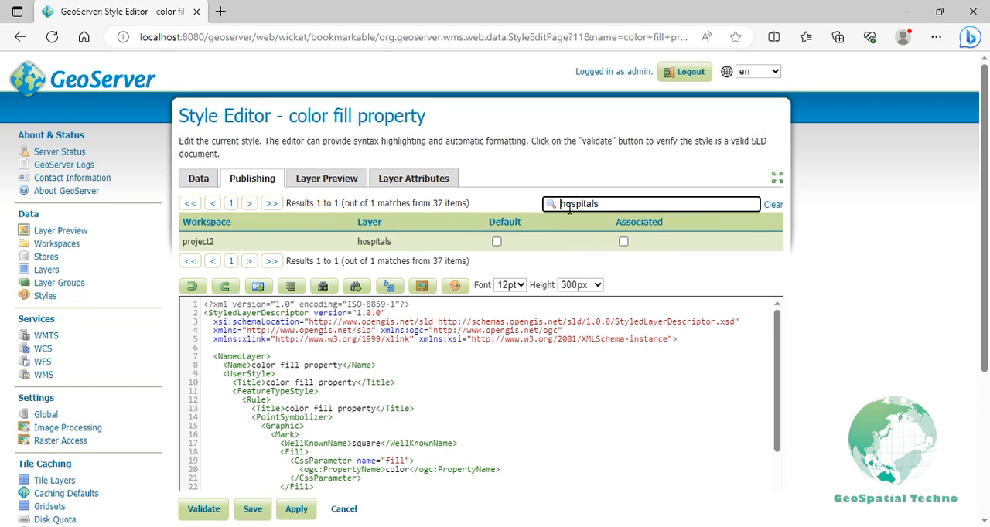
left_click(496, 241)
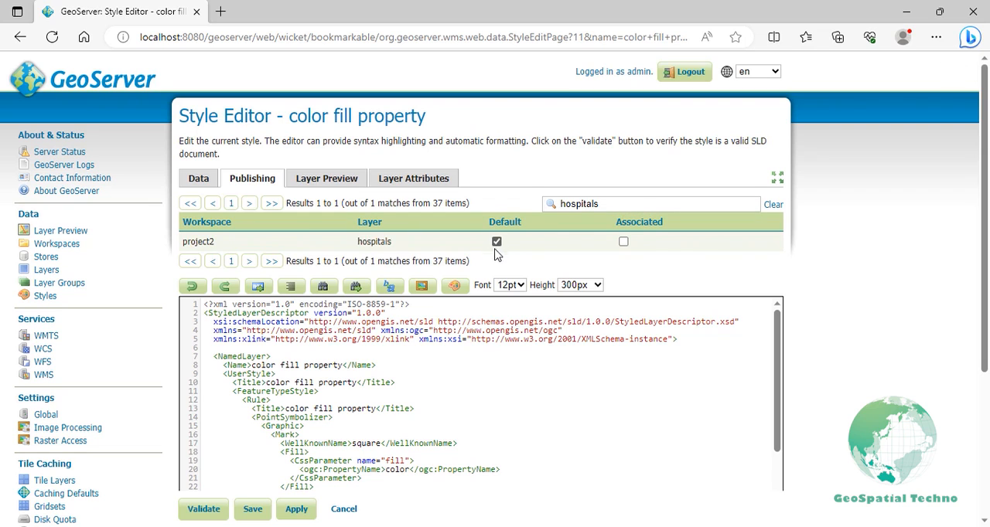
left_click(250, 509)
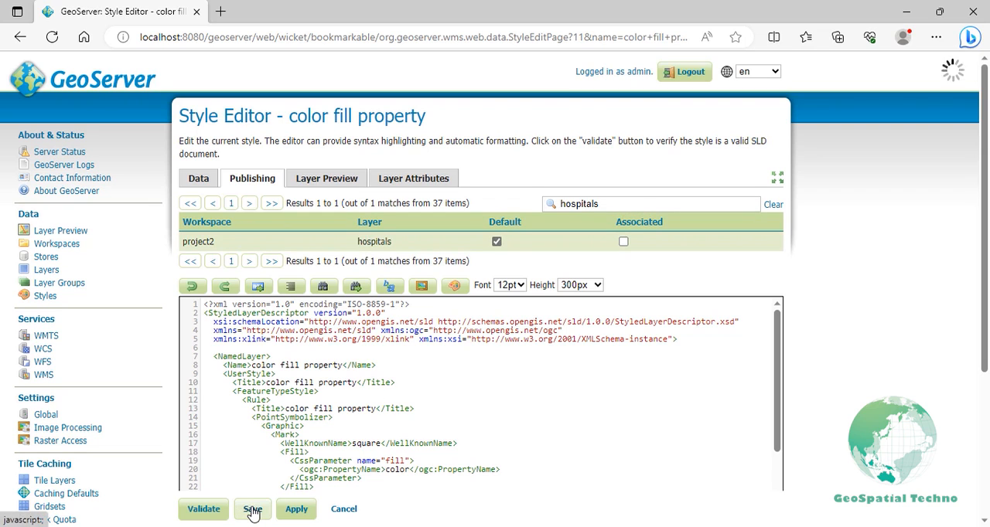
left_click(252, 510)
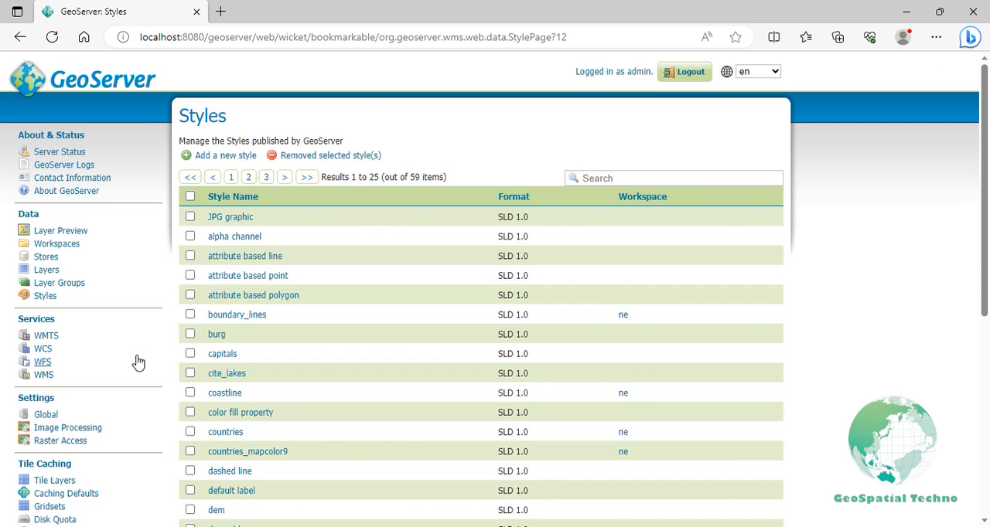
Filter the layer previews to 'hospitals' and open project2:hospitals as an OpenLayers map
left_click(59, 229)
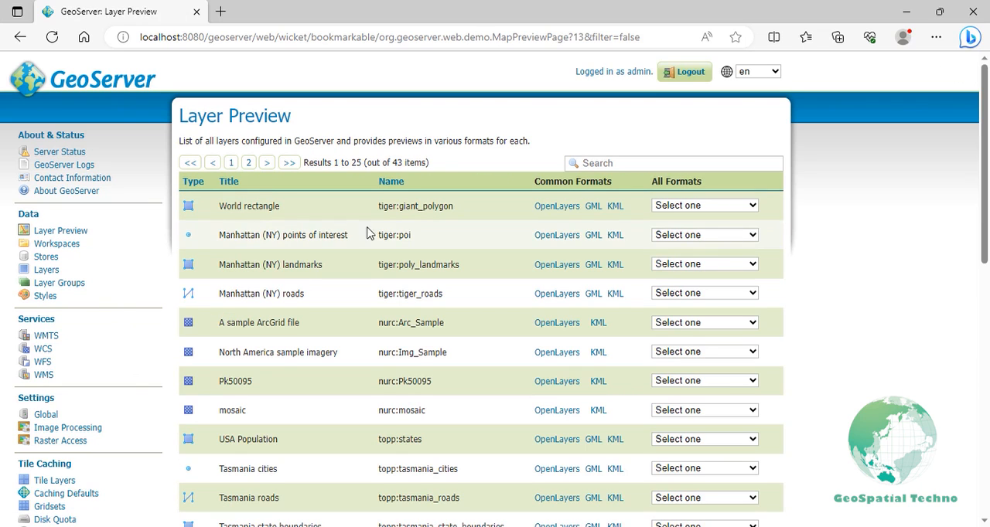
left_click(673, 163)
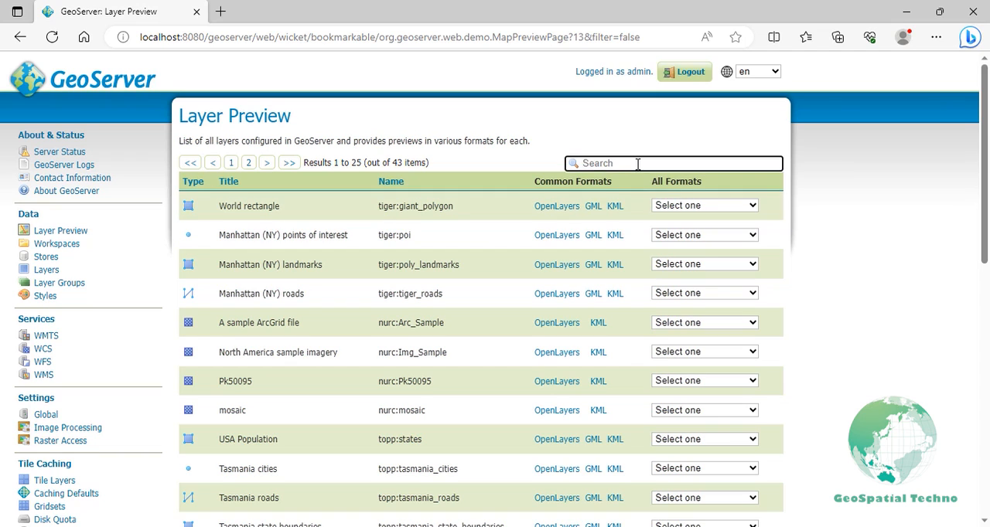
type("hospitals")
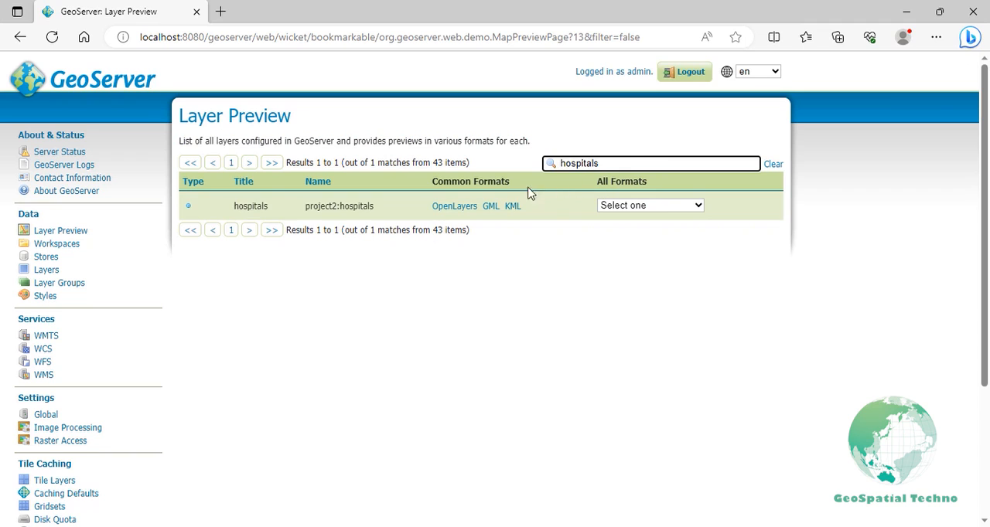
left_click(454, 206)
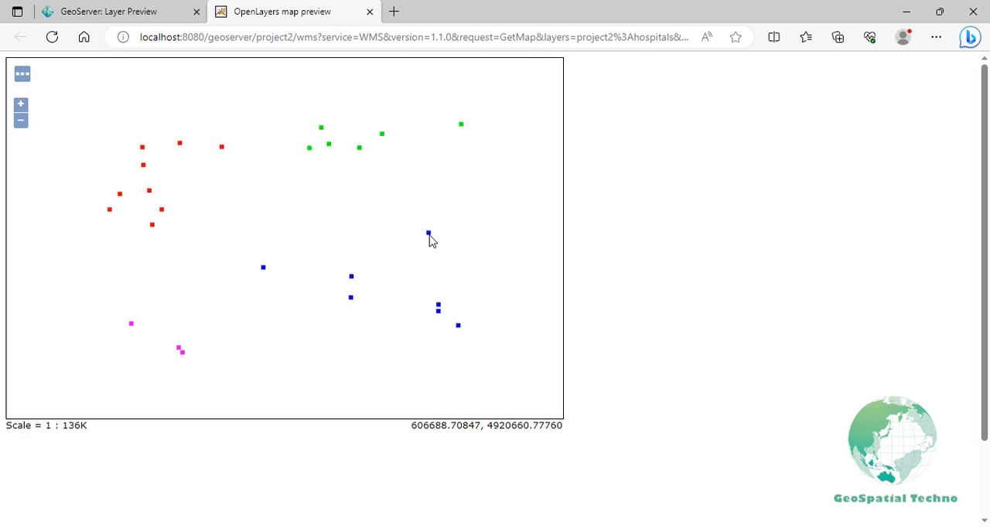
Inspect a hospital point's attributes, noting color #0000ff, and return to the Styles list
left_click(428, 235)
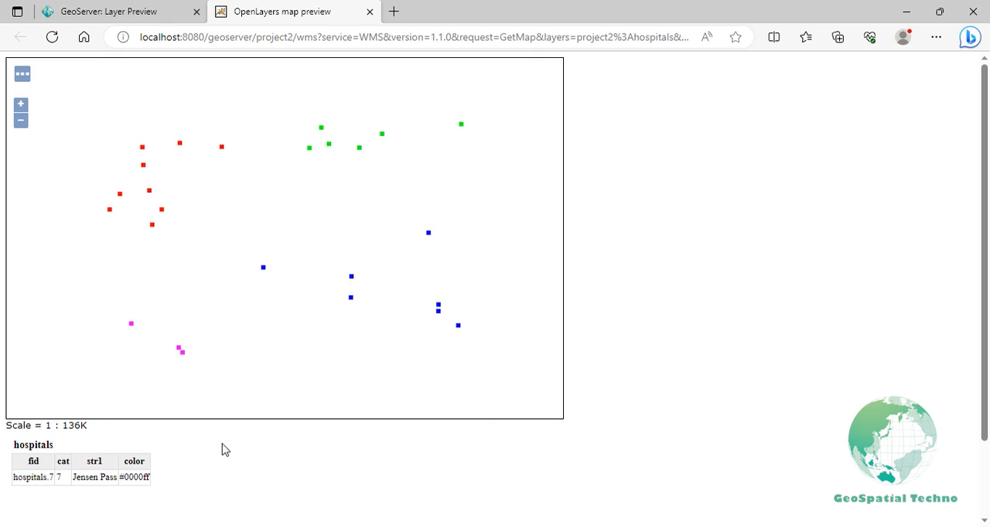
double_click(137, 479)
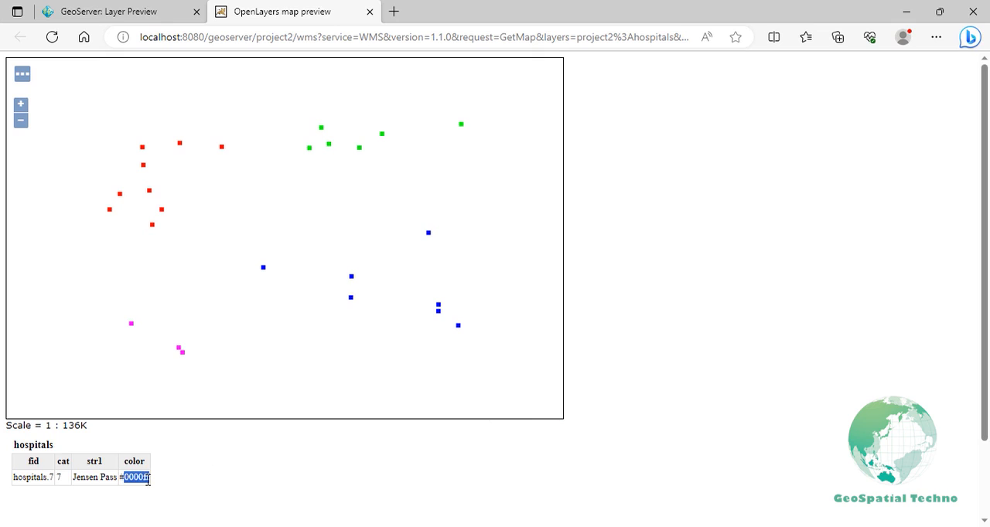
mouse_move(185, 405)
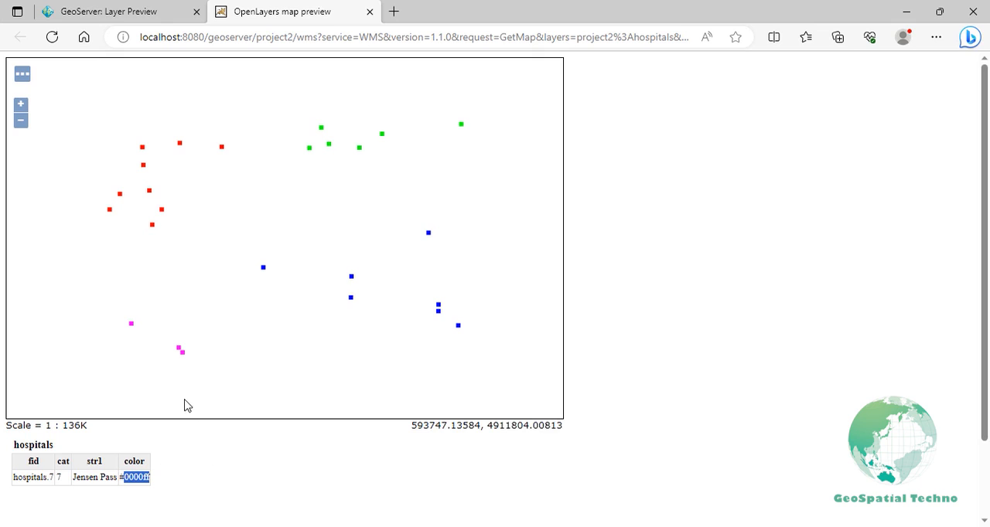
left_click(179, 345)
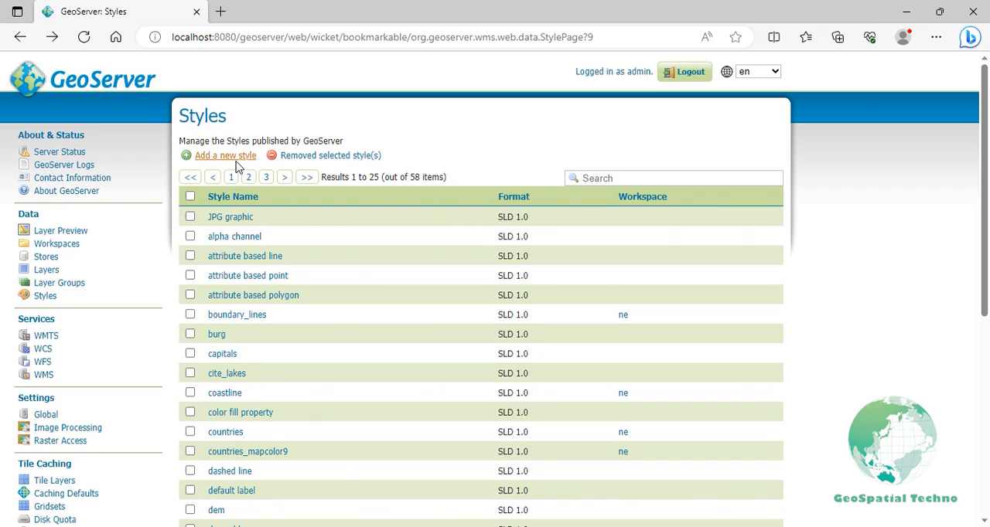
Create a style named 'multi attribute labels' with a generated default polygon style
left_click(226, 155)
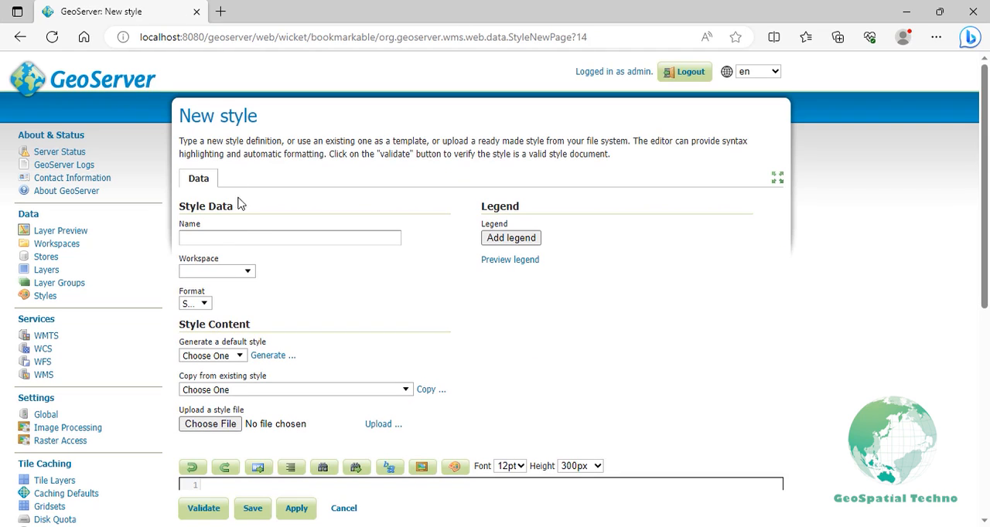
type("multi attribute labels")
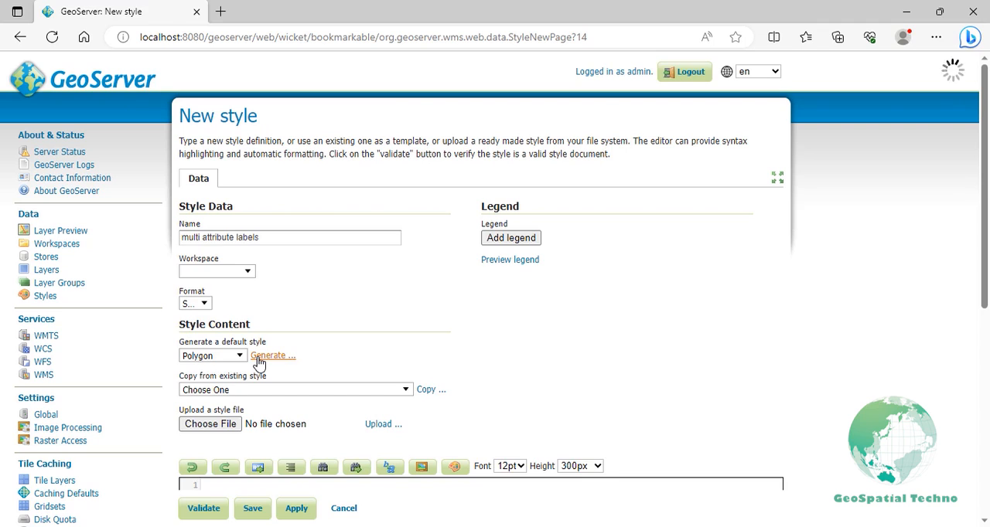
left_click(269, 356)
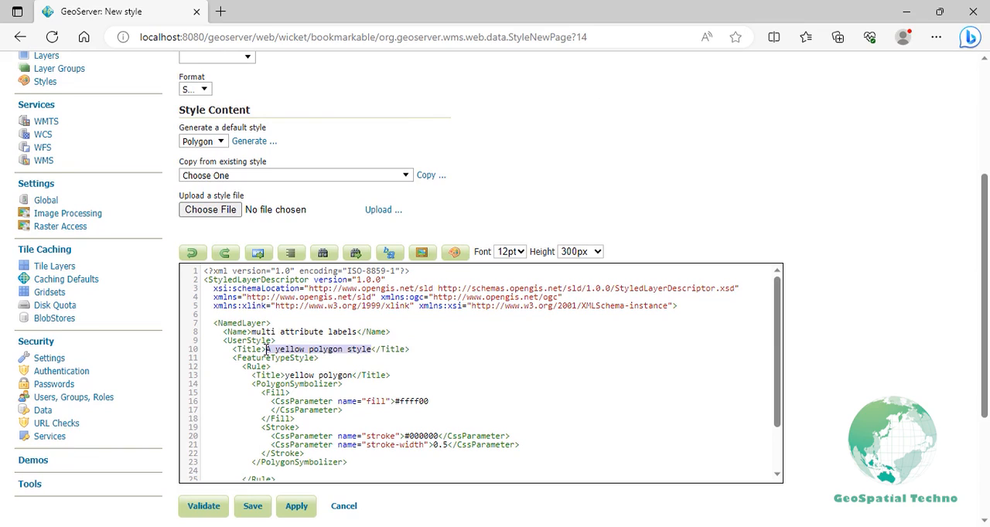
Change the UserStyle and Rule titles in the SLD to 'multi attribute labels'
type("multi atk")
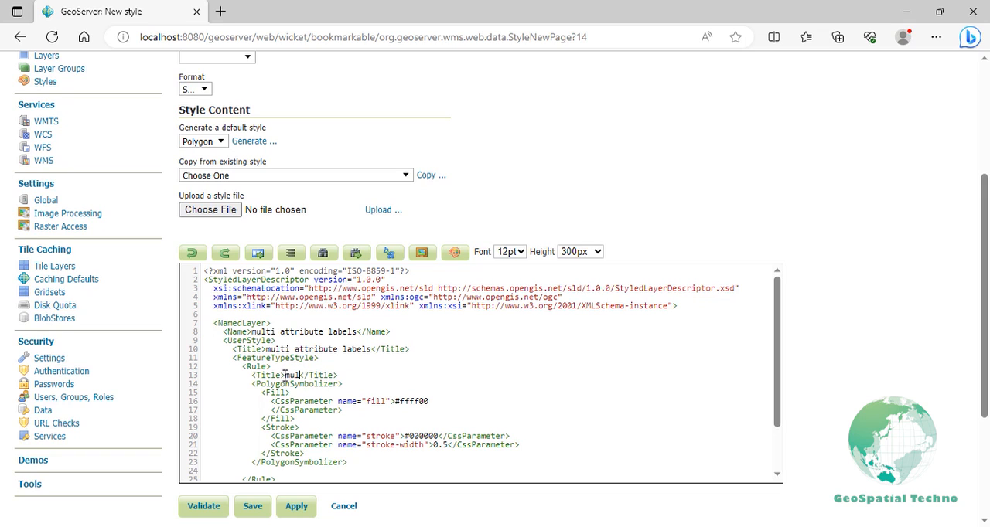
type("multi attrik")
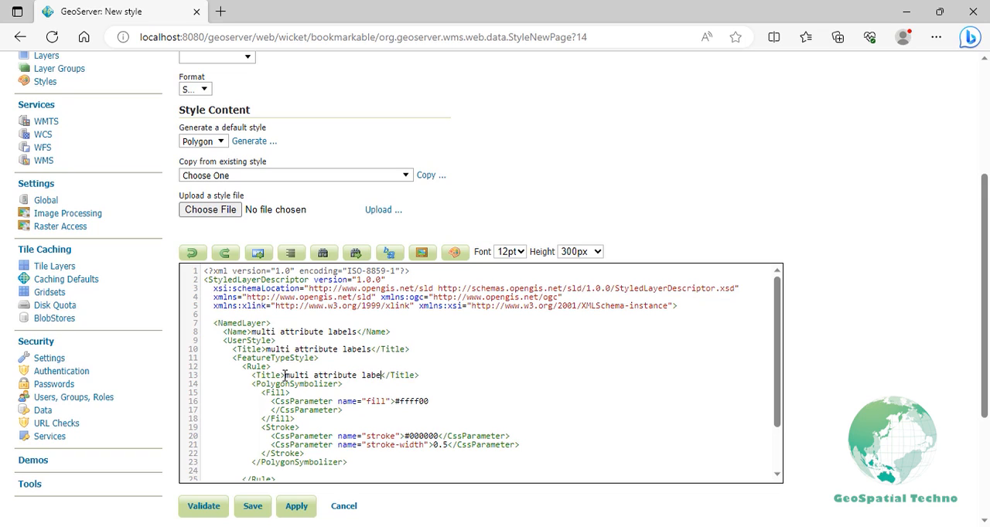
type("s")
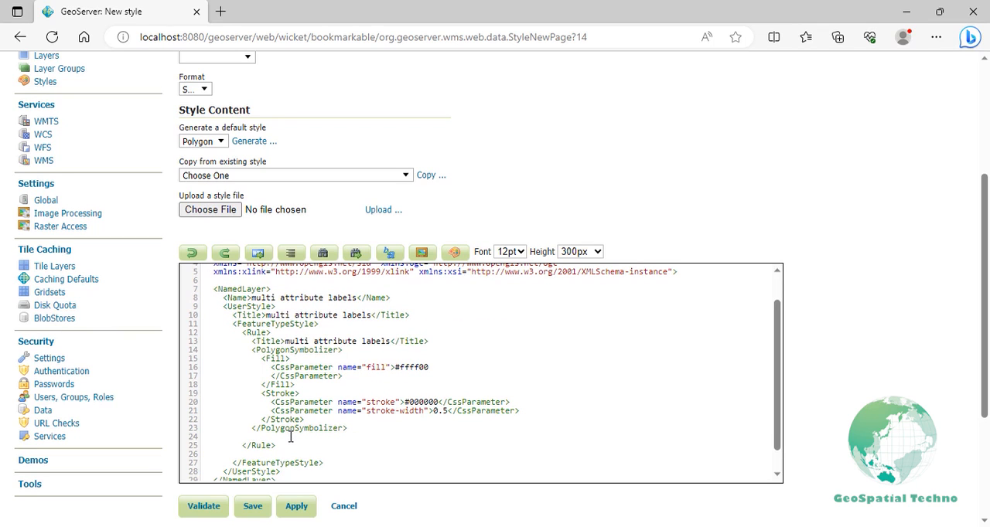
Add a TextSymbolizer whose Label is STATE_NAME, a CDATA space, and (STATE_ABBR)
type("<TextSymbol")
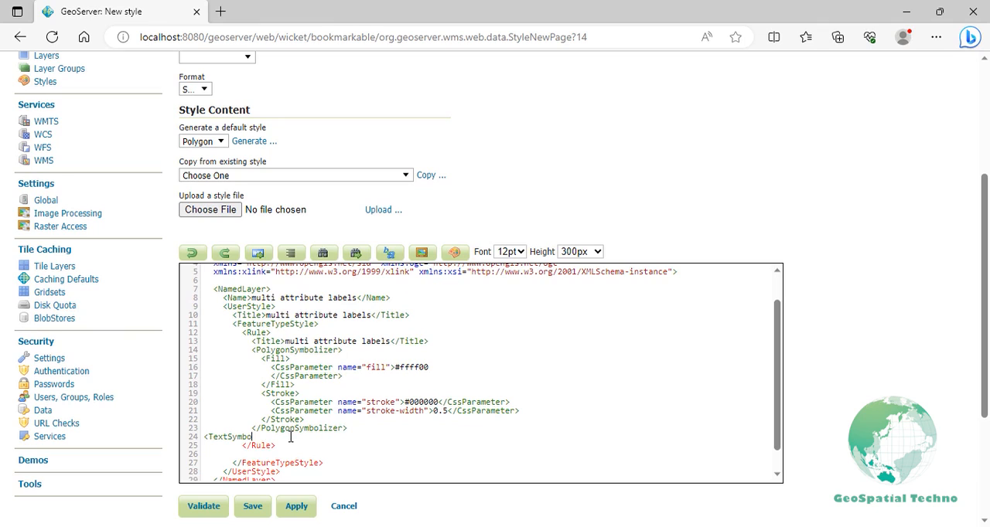
type("izer>")
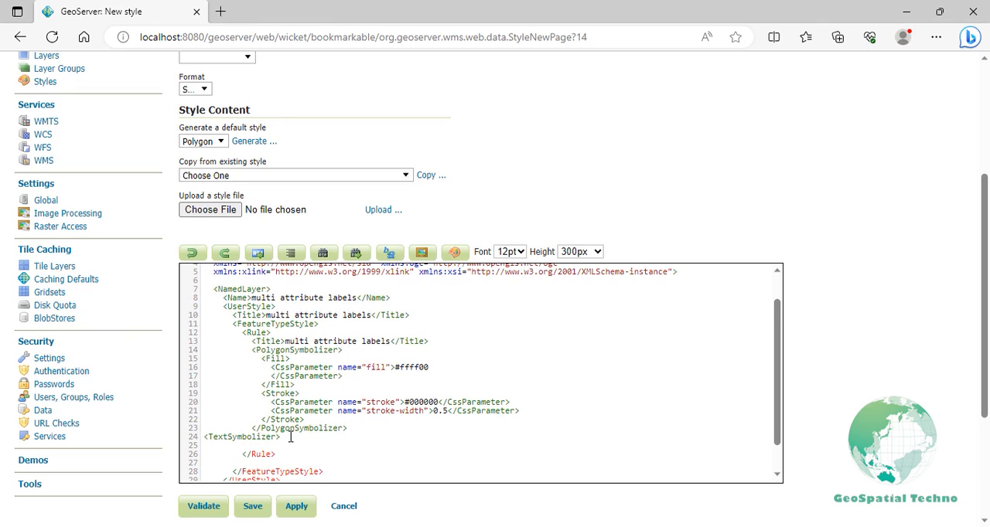
type("<Label>")
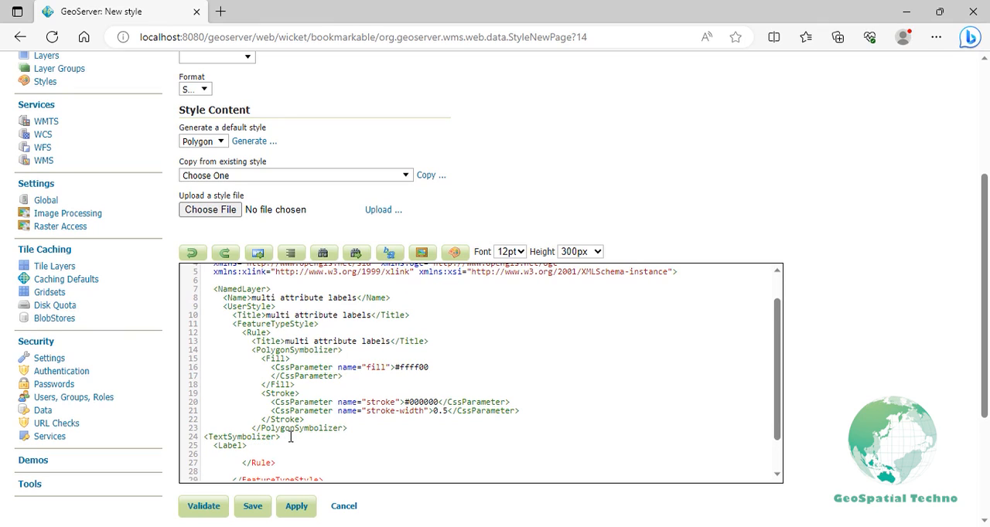
type("<ogc:Prop")
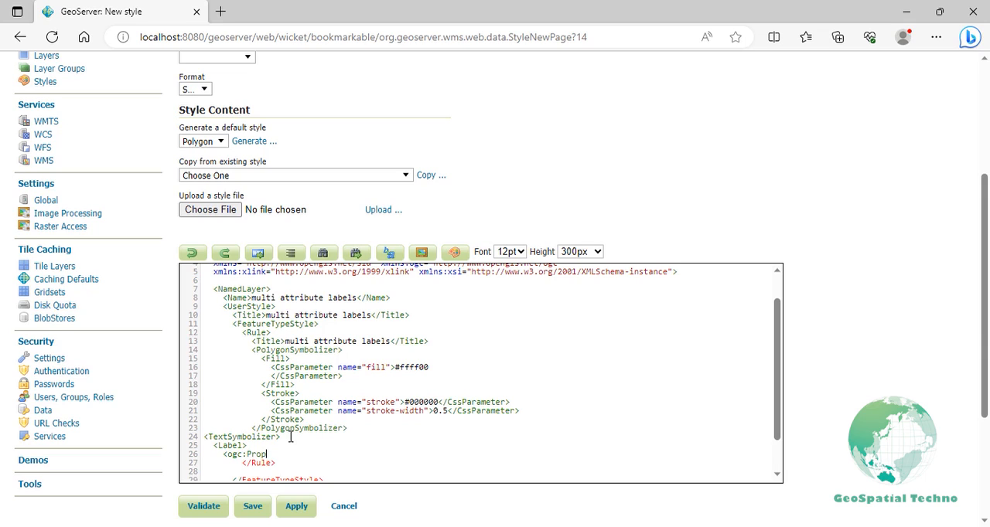
type("ertyName>")
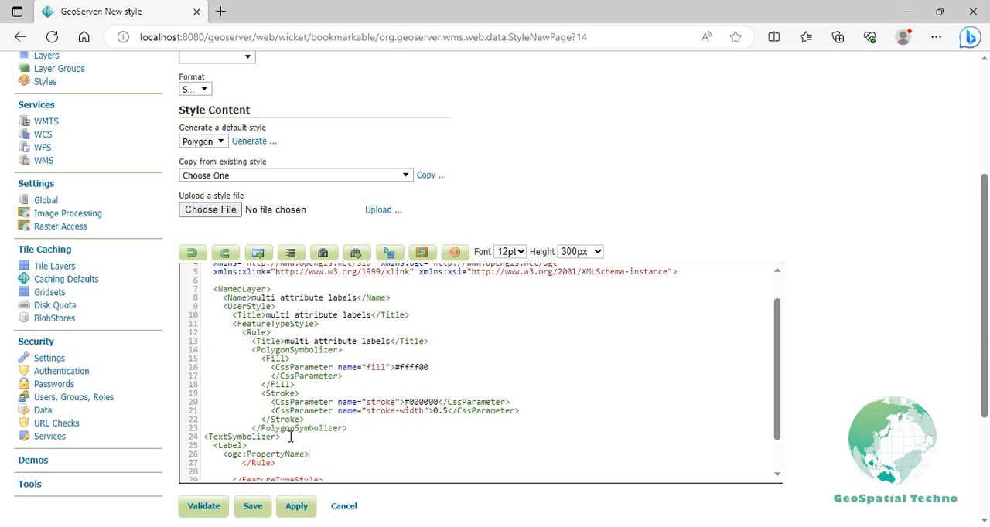
type("STATE_NAM")
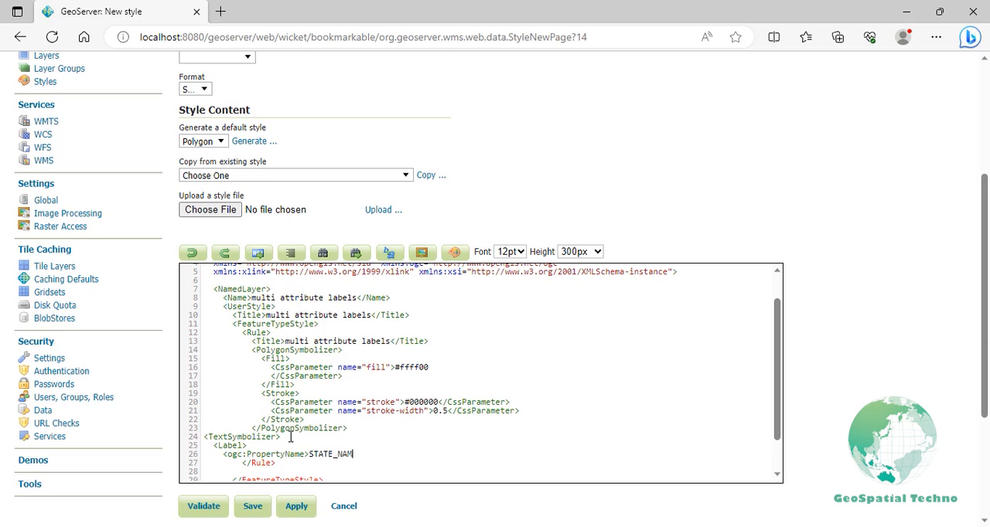
type("E</ogc:")
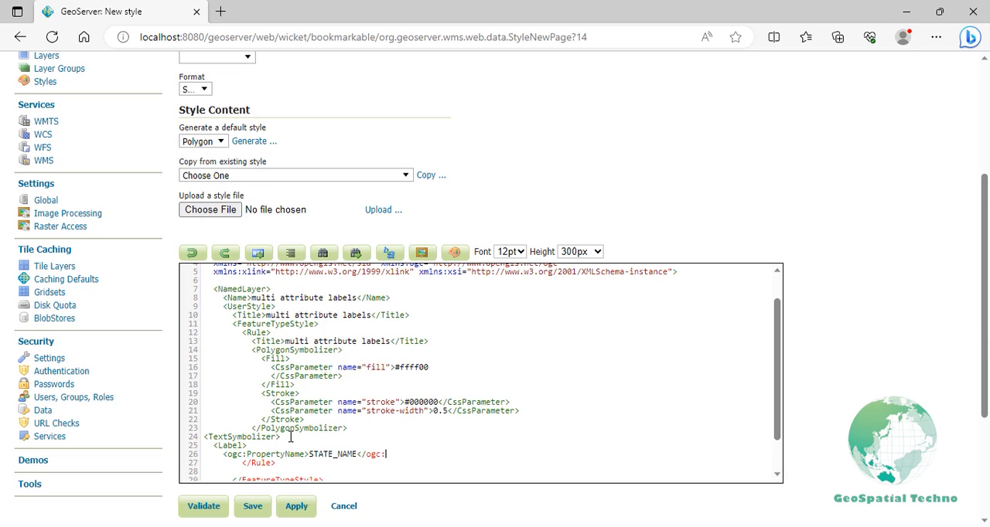
type("PropertyName")
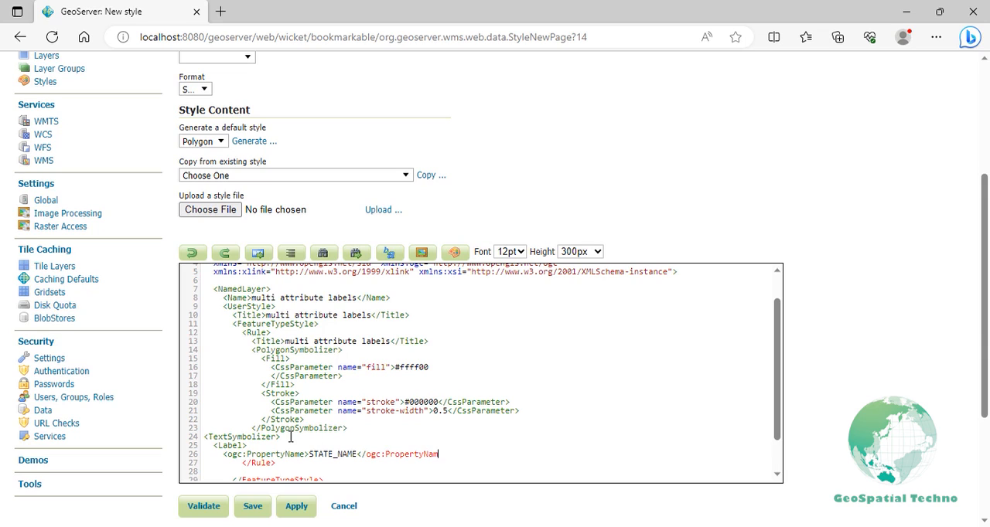
type("<![C")
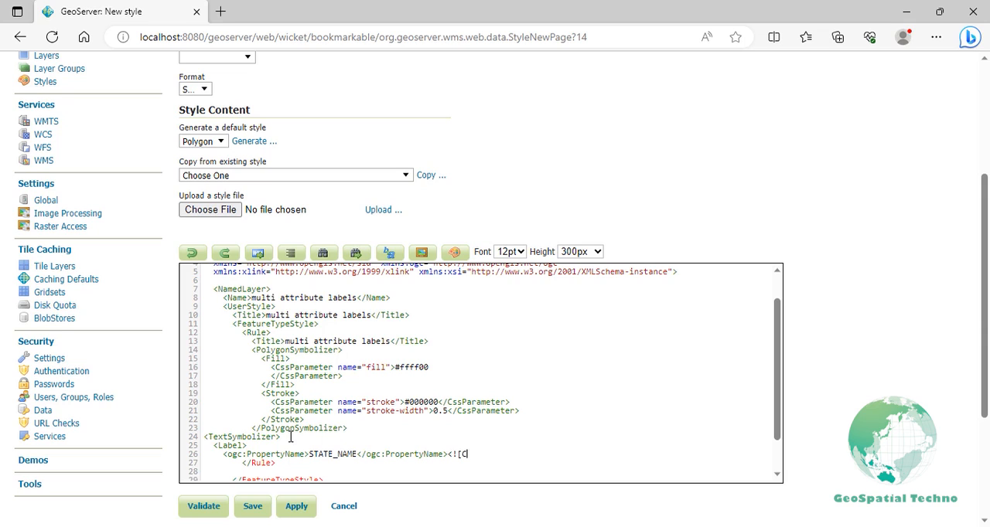
type("DATA[")
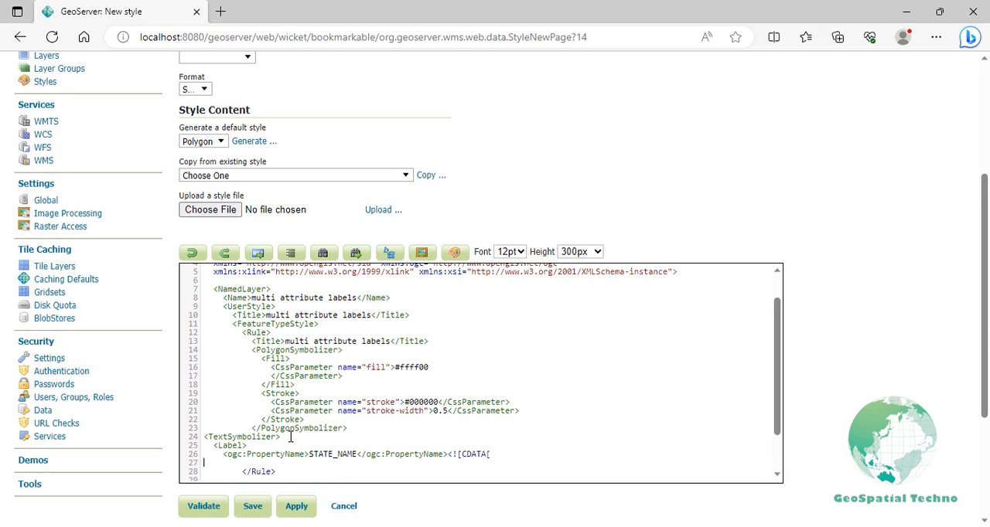
type("]]><")
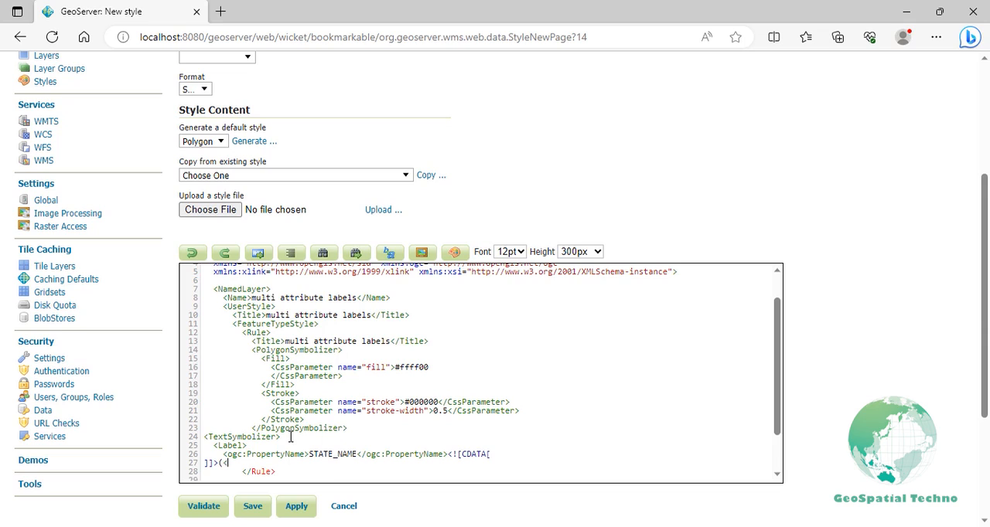
type("<ogc:Prope")
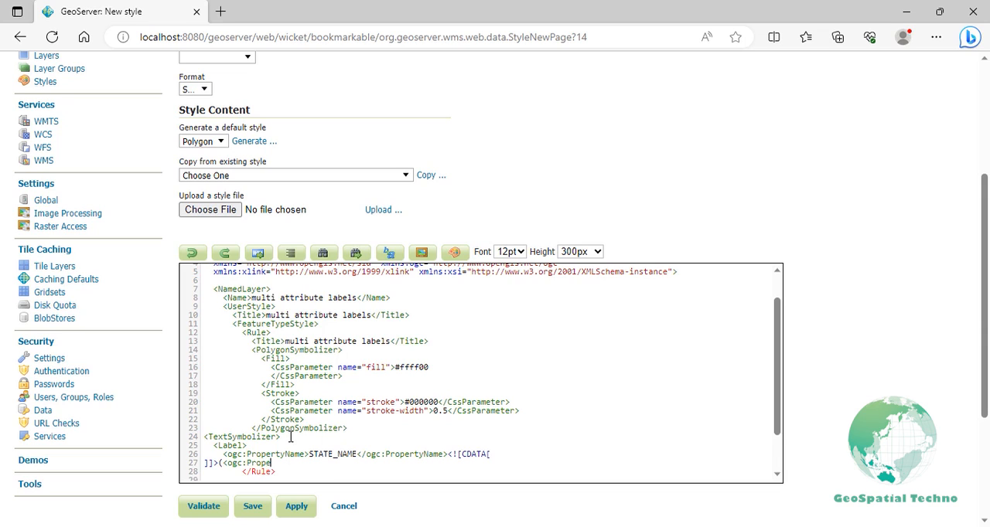
type("rtyName>")
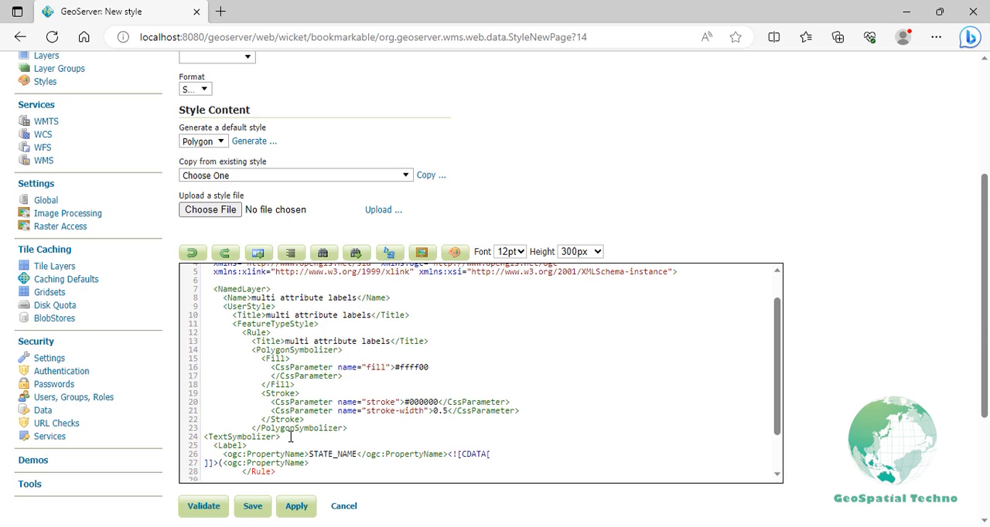
type("STATE_ABBR</ogc:PropertyName>)")
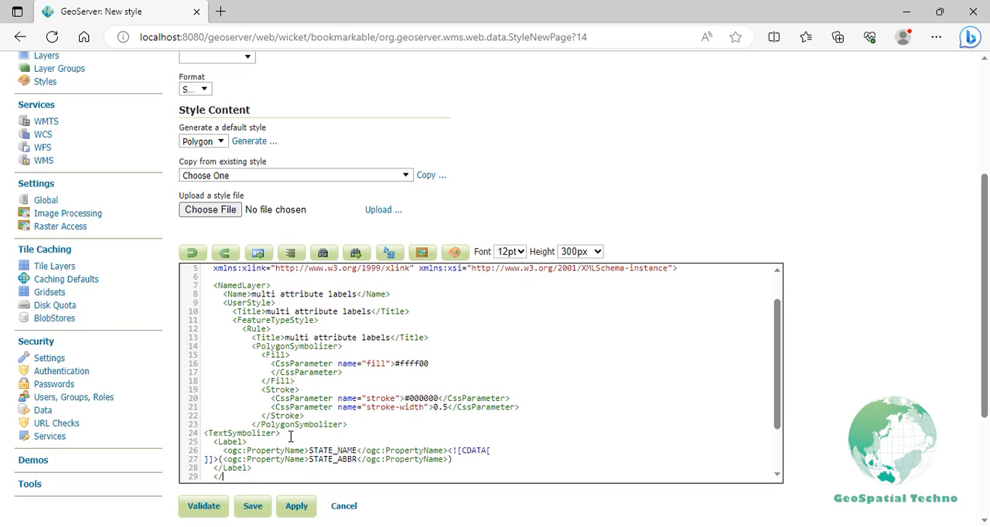
type("/TextSymboli")
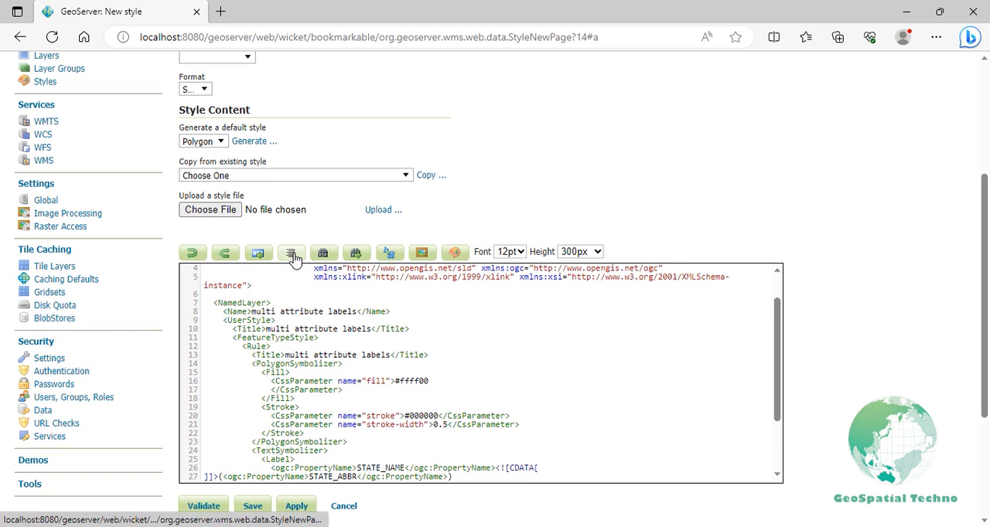
Validate the multi attribute labels style without errors and apply it
scroll("down", 3)
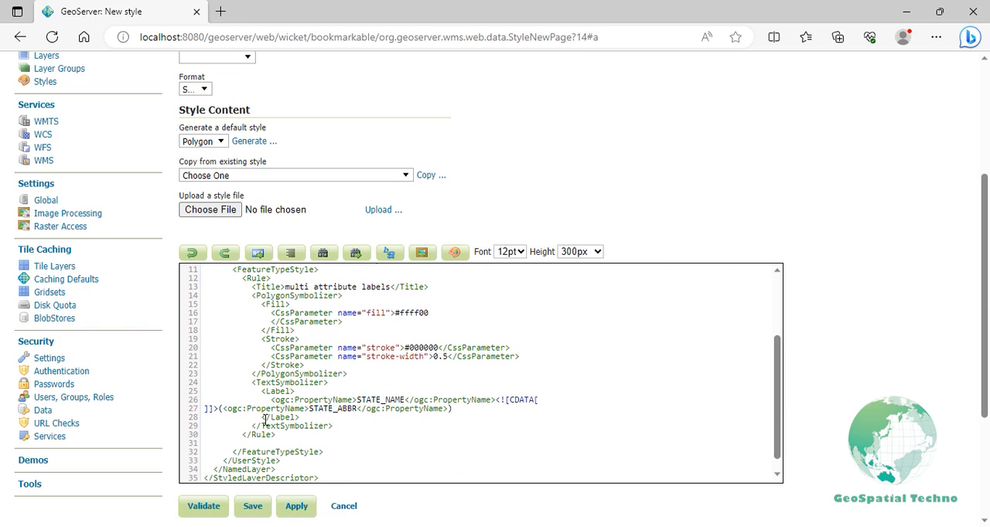
left_click(203, 506)
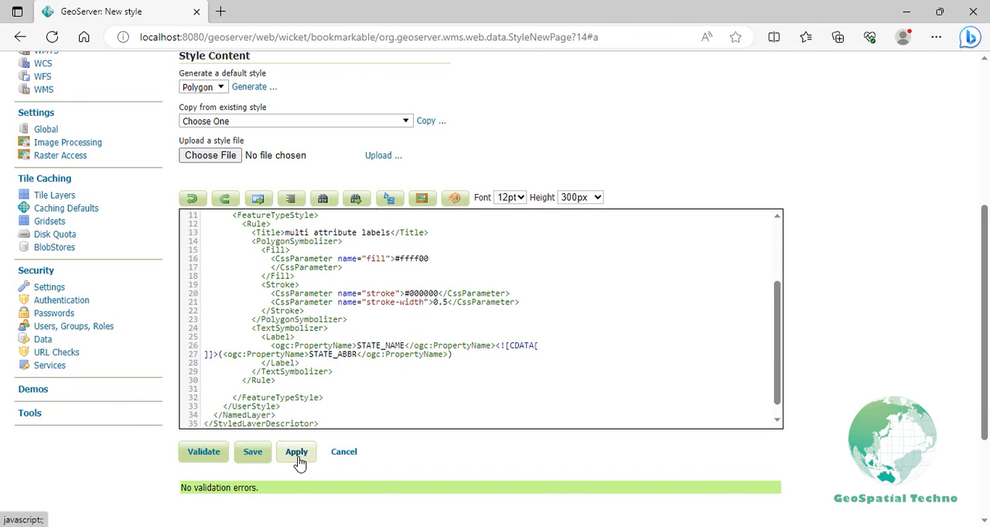
left_click(296, 453)
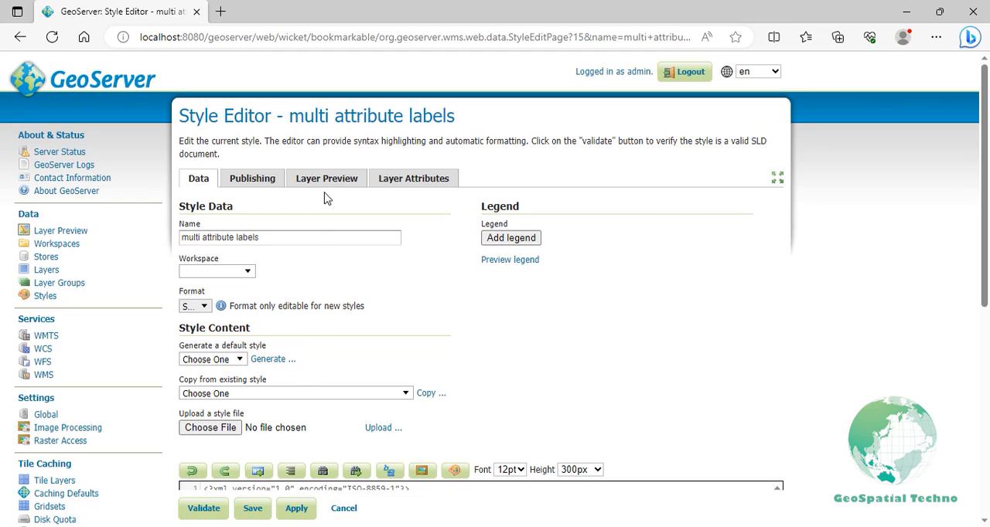
Preview the style on topp:states, showing labels such as Kansas (KS)
left_click(326, 178)
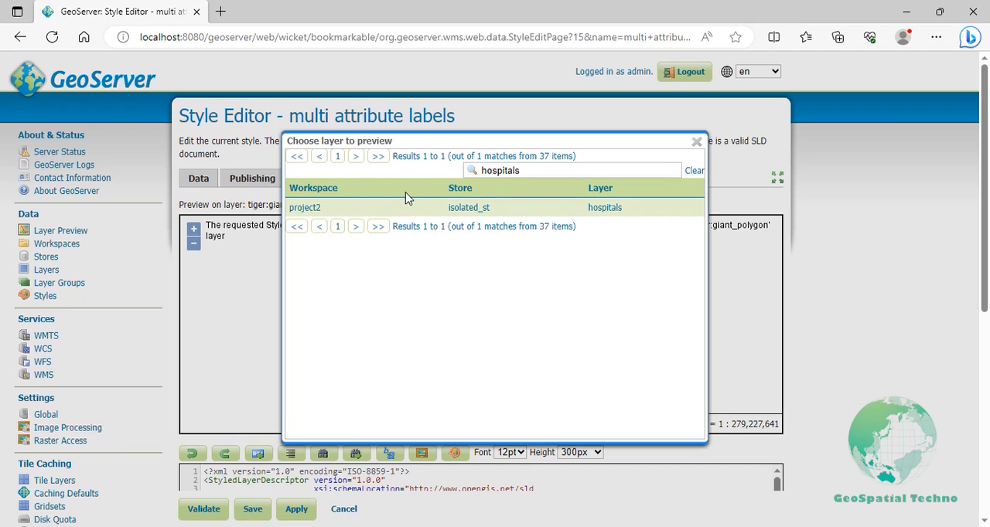
double_click(498, 170)
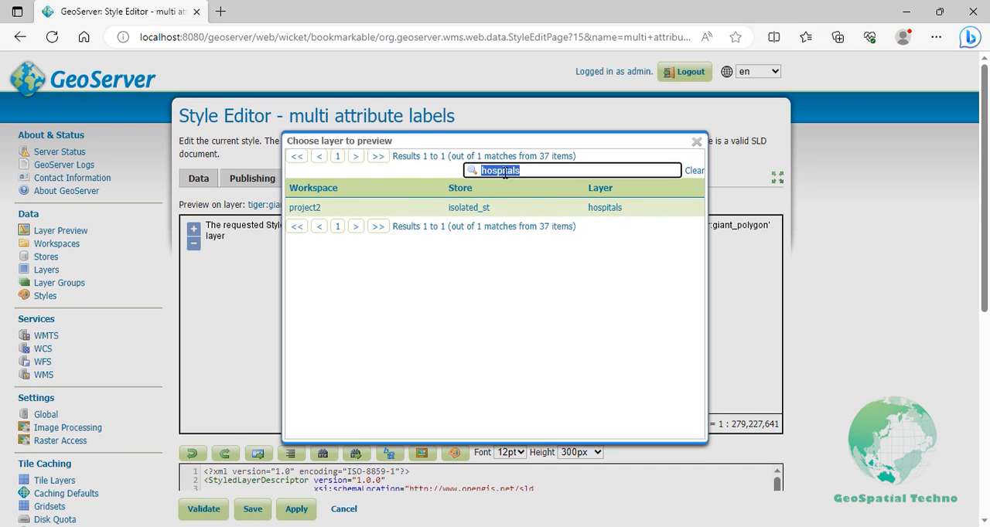
type("states")
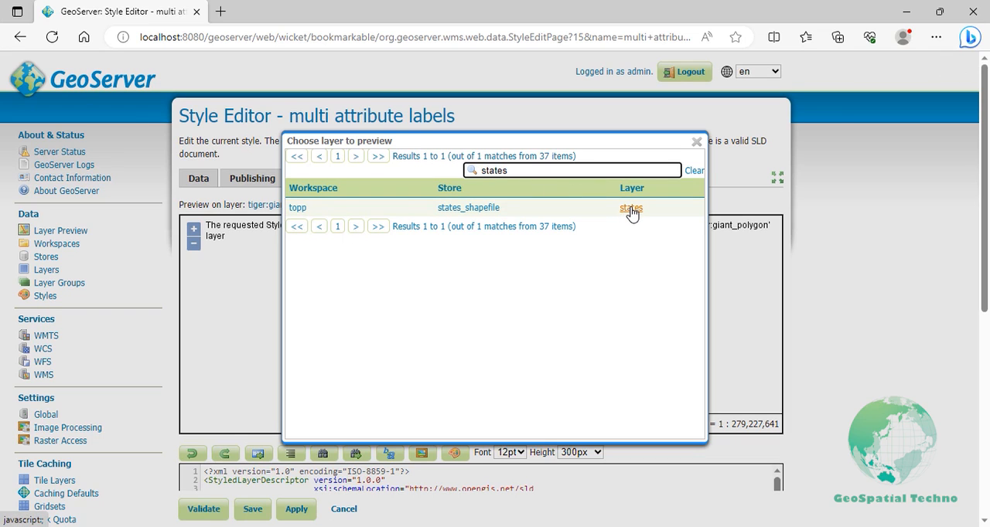
left_click(630, 207)
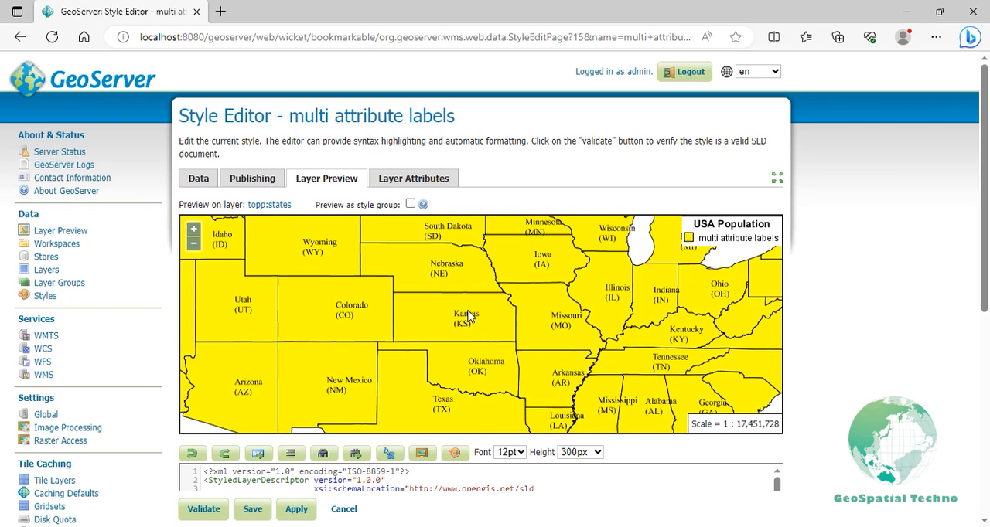
mouse_move(481, 333)
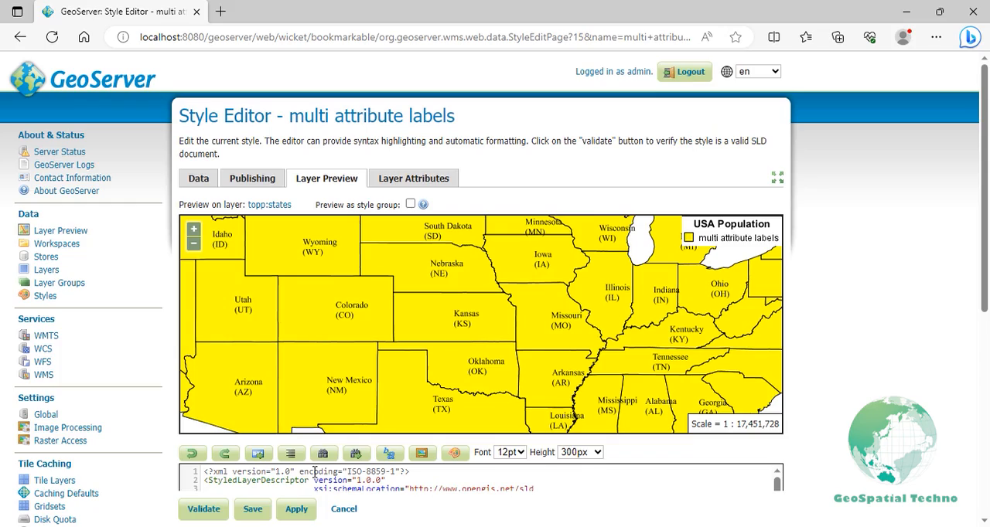
Return to Data > Styles, now listing 60 styles
left_click(344, 511)
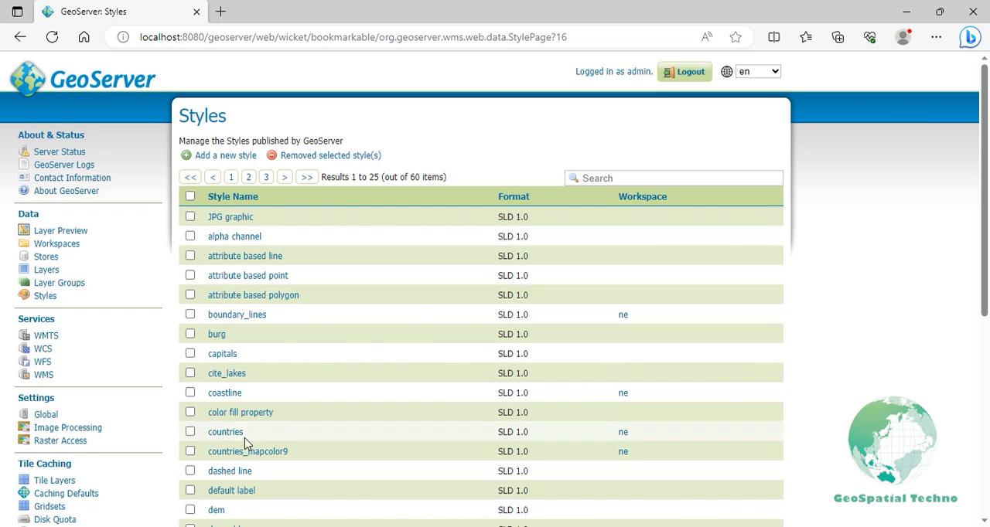
Open the alpha channel style, preview its five-class legend, and begin adding a legend image
left_click(234, 236)
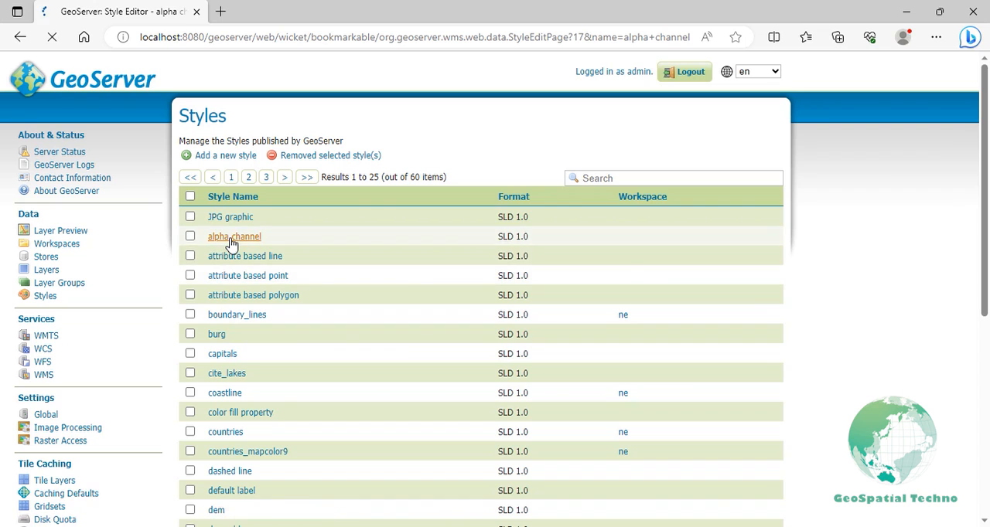
left_click(233, 237)
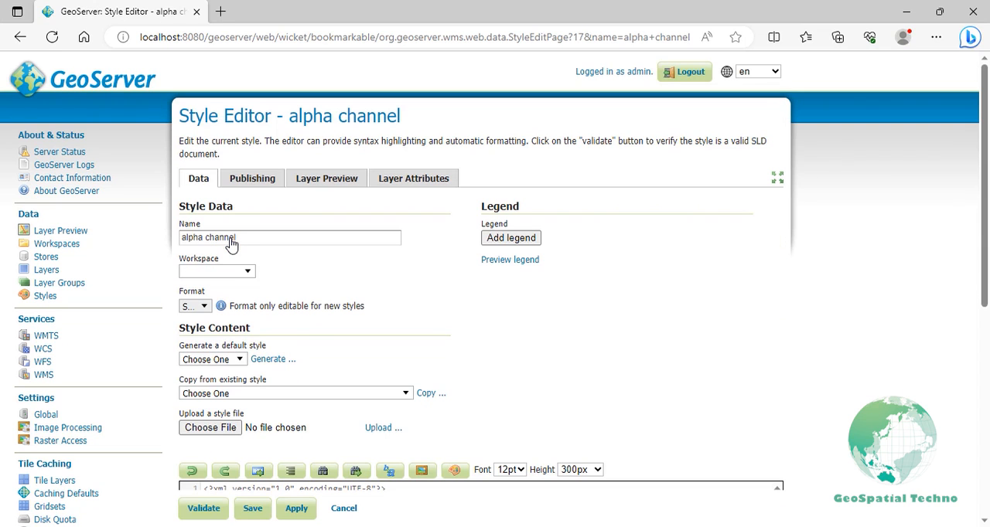
mouse_move(497, 265)
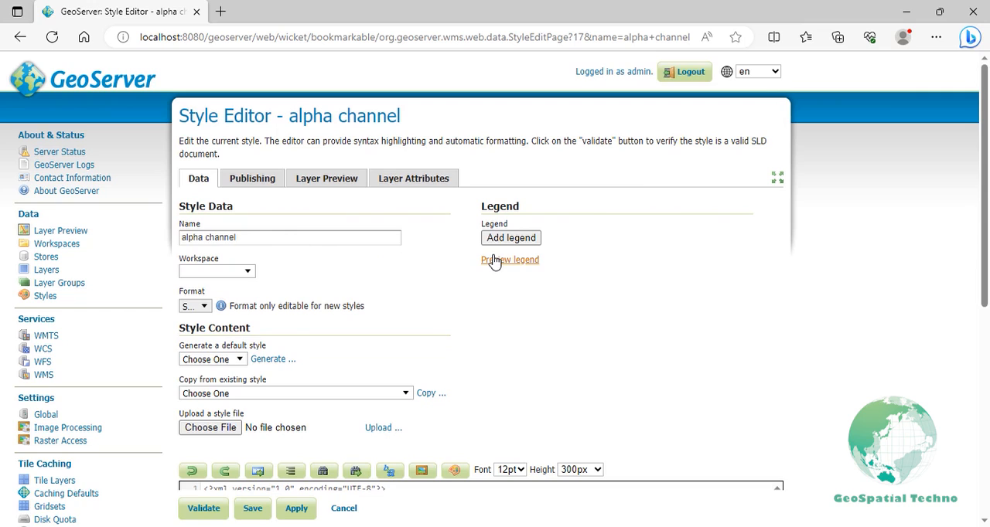
left_click(509, 259)
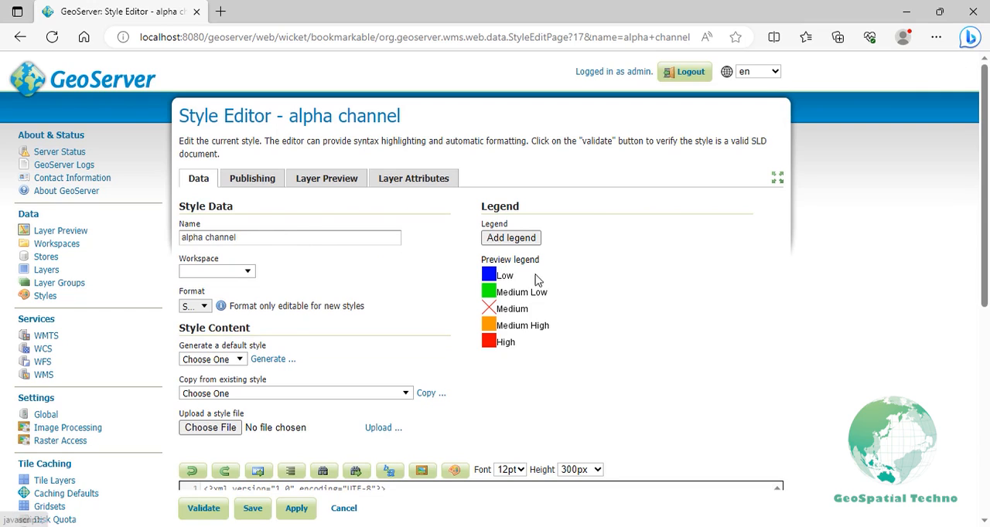
mouse_move(567, 292)
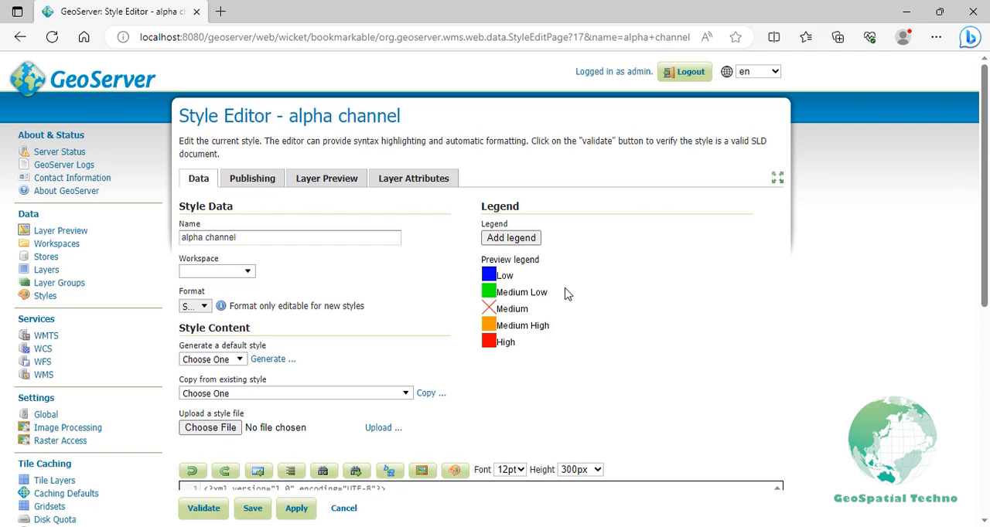
left_click(510, 237)
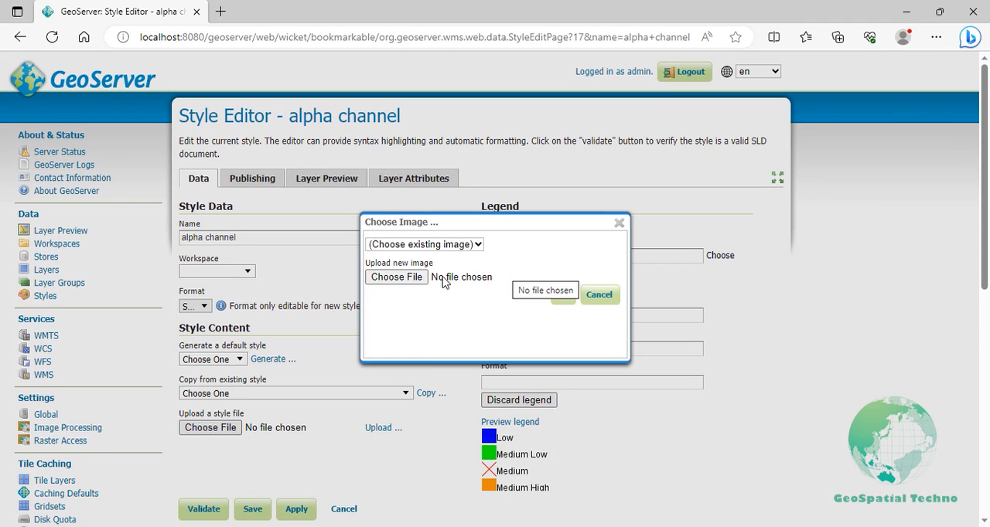
Set legend.png as the legend, auto-detecting 125×114 size and image/png type
left_click(395, 277)
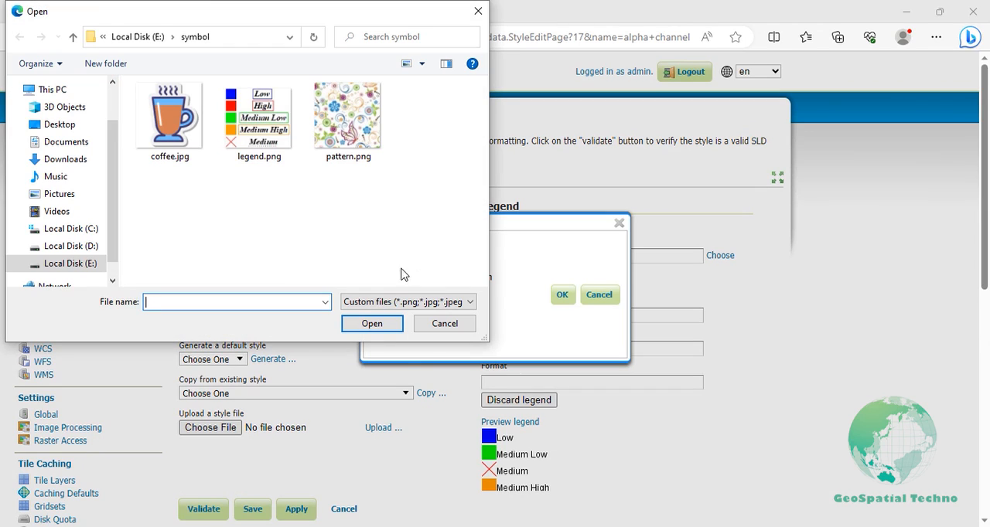
left_click(259, 114)
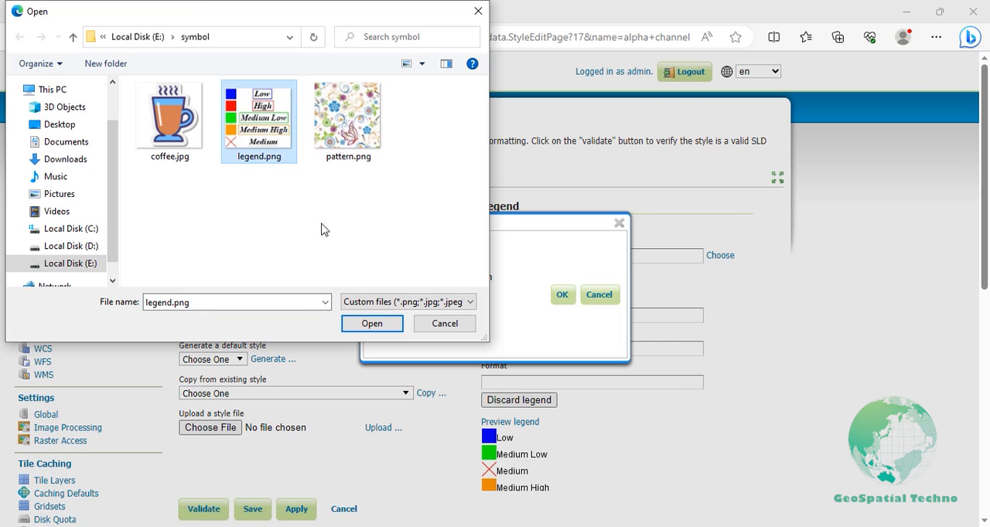
left_click(371, 323)
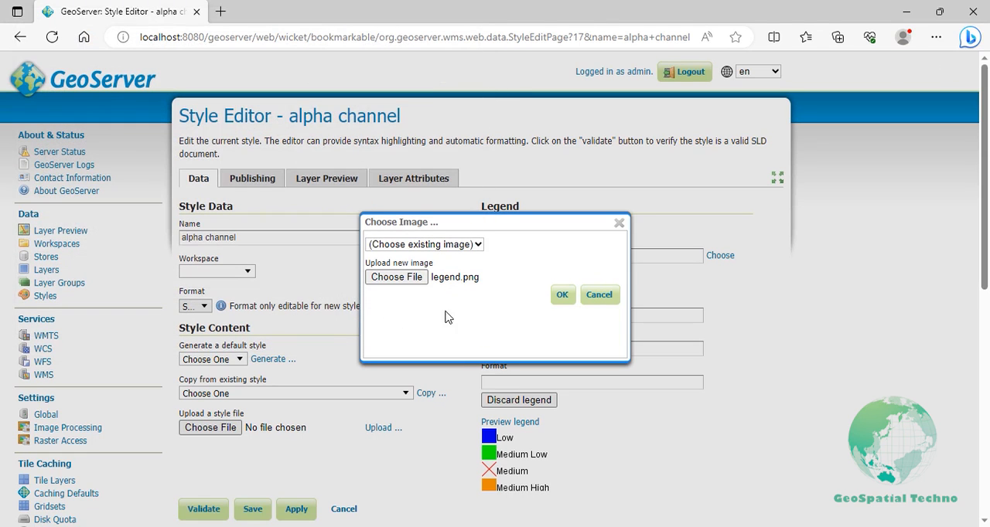
left_click(562, 295)
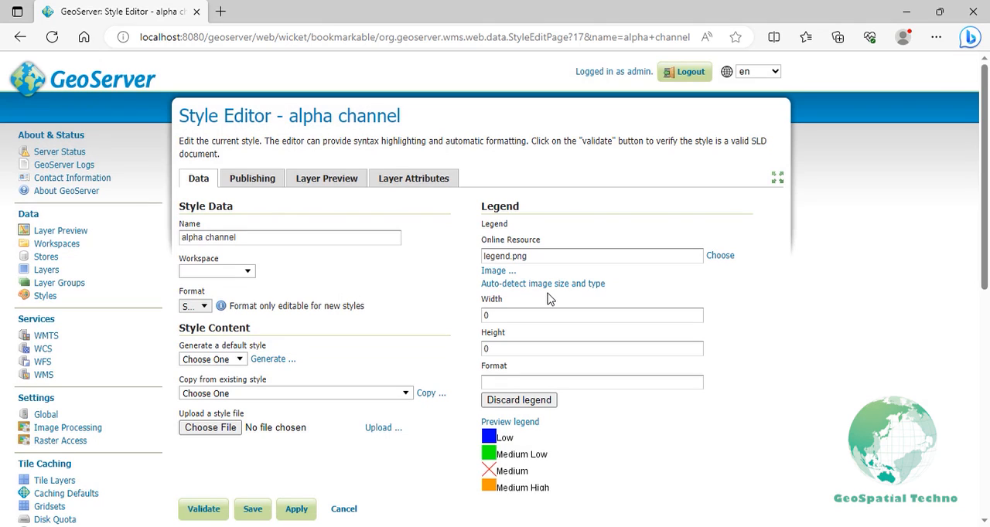
left_click(543, 283)
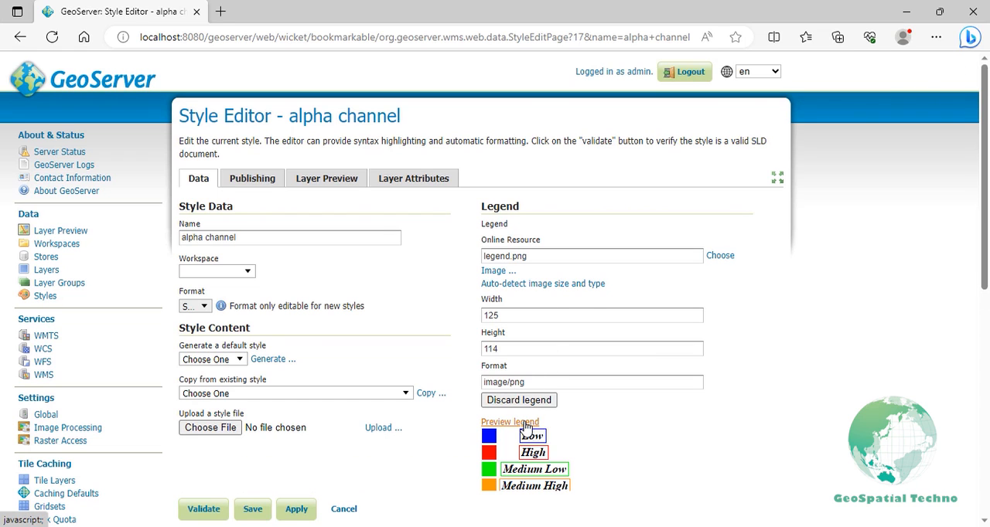
Filter the publishing list for 'sfdem' and tick alpha channel as sf:sfdem's default style
scroll("down", 3)
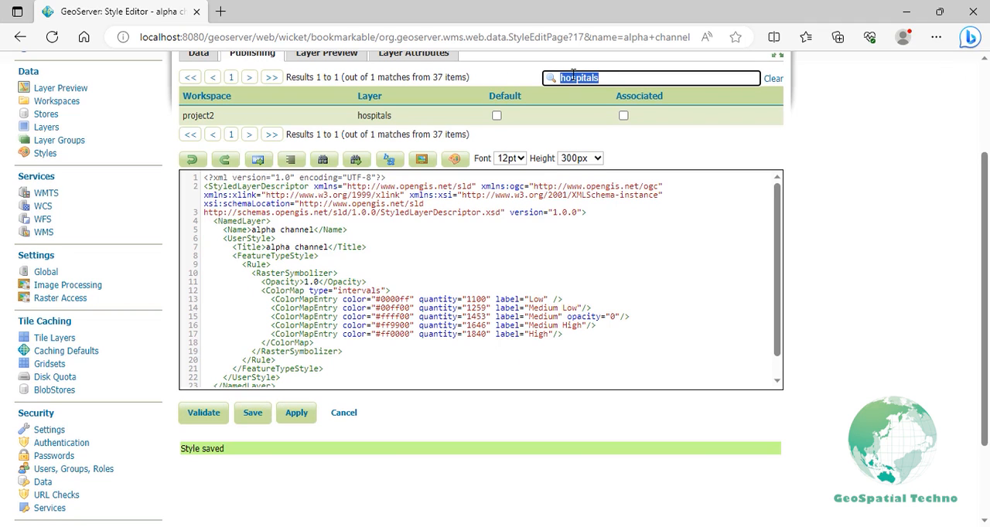
type("sfdem")
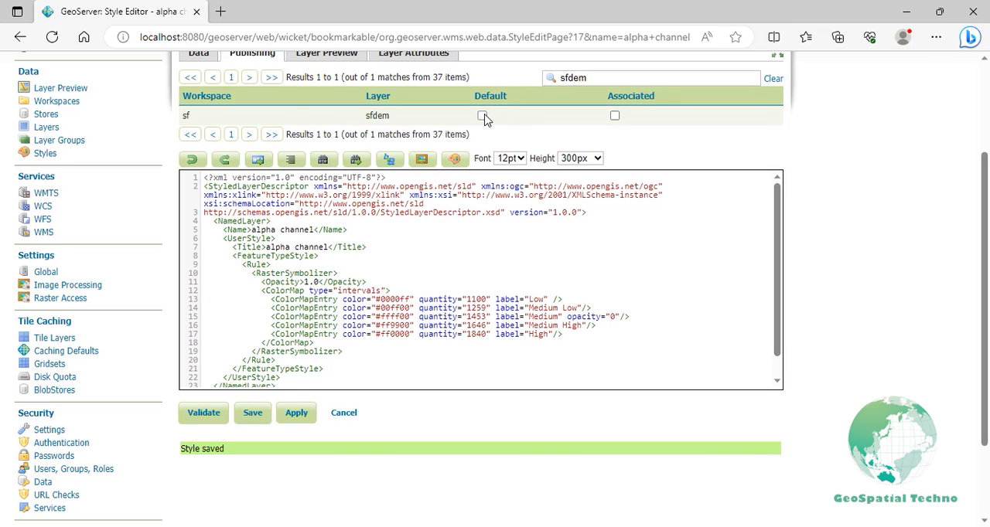
left_click(481, 116)
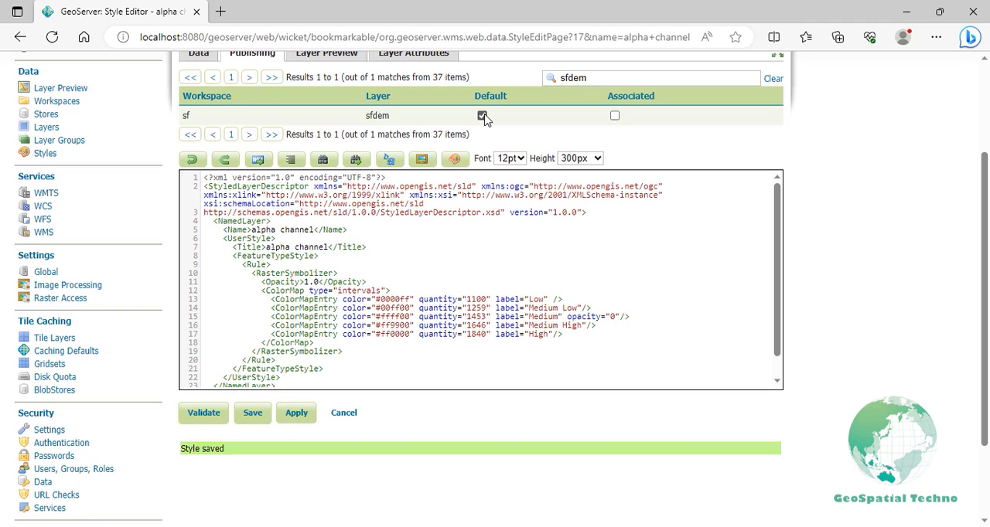
left_click(327, 53)
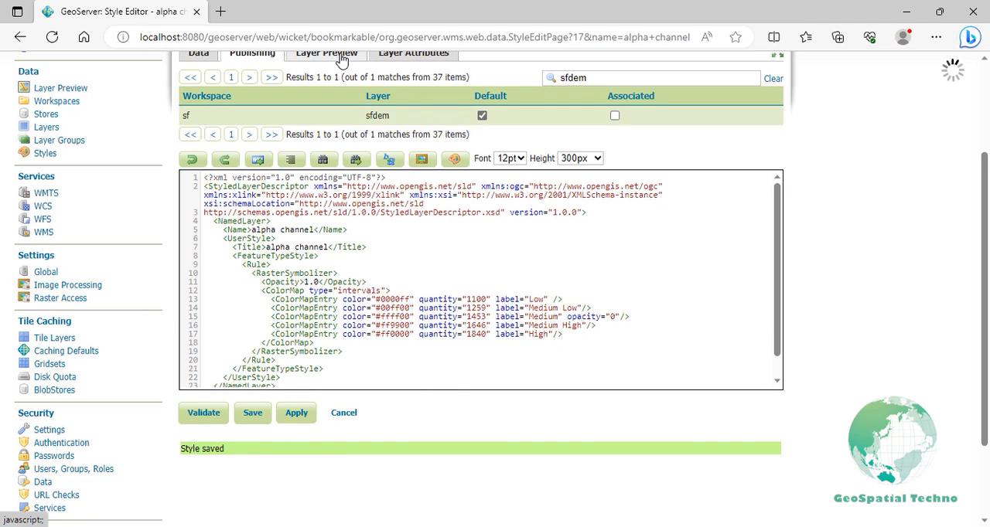
Preview sf:sfdem to see the green-orange-red raster with the Spearfish elevation legend
left_click(325, 52)
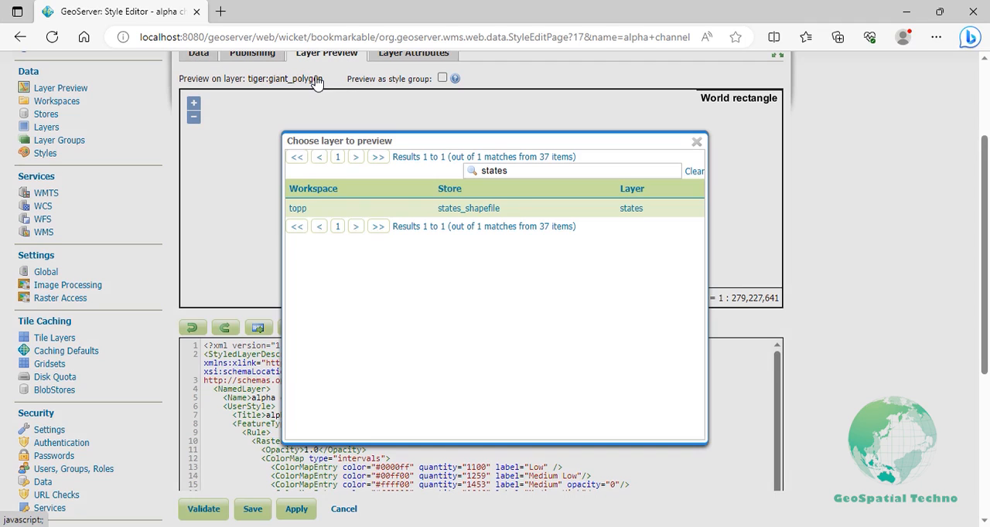
left_click(572, 171)
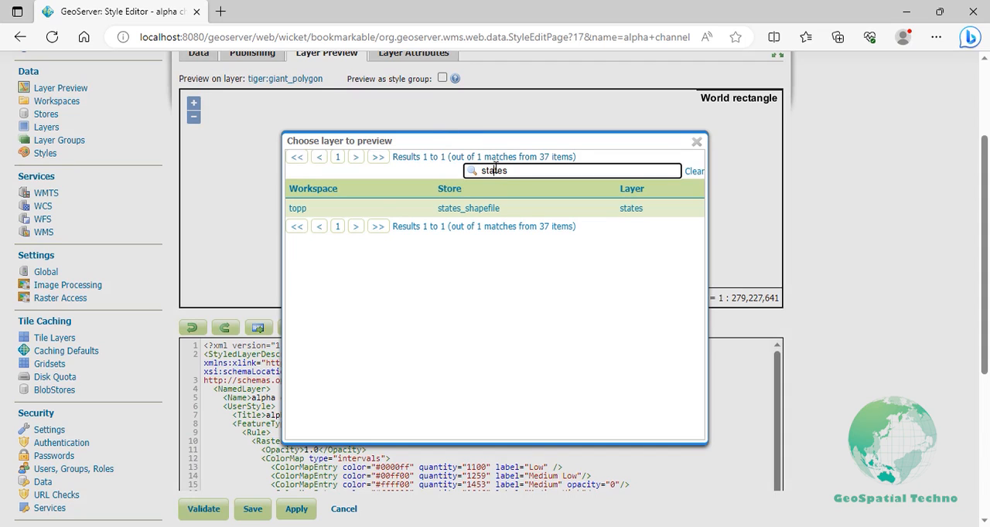
type("sfdem")
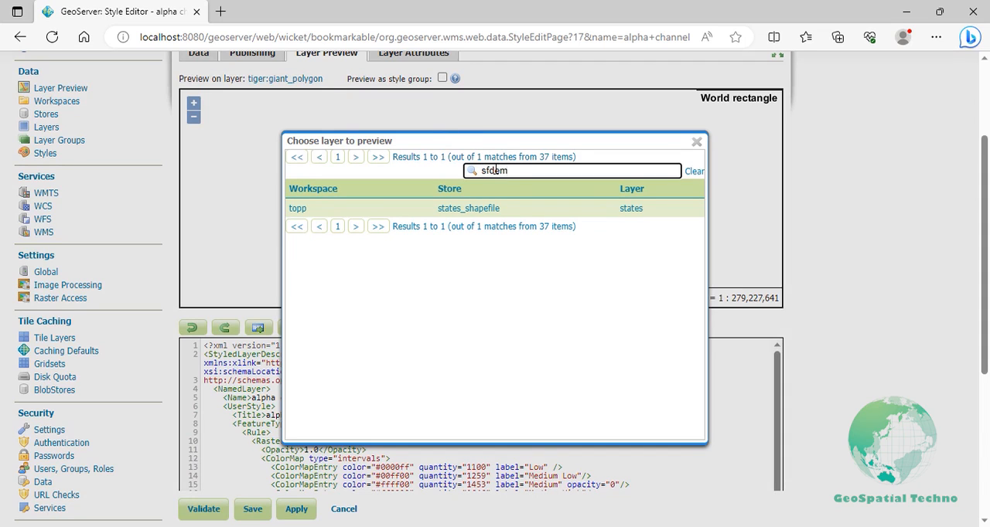
type("sfdem")
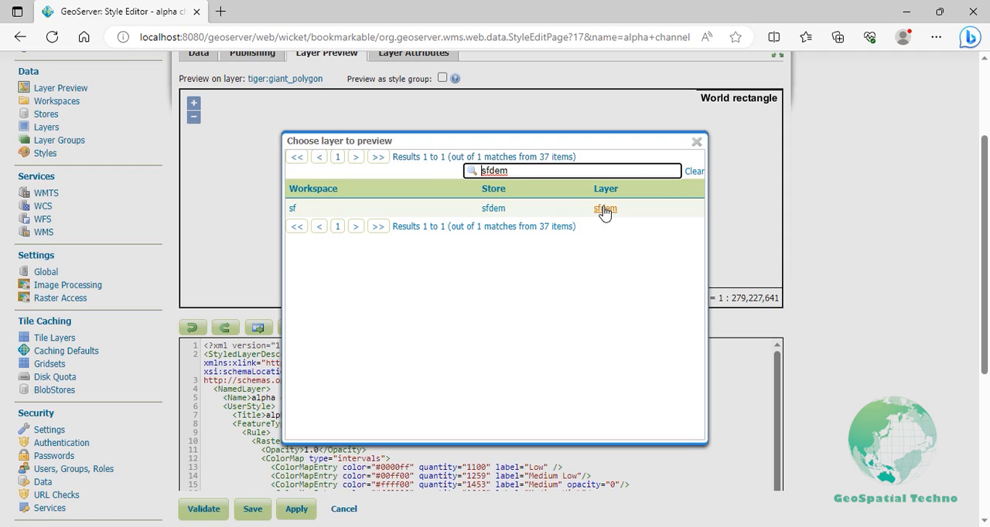
left_click(603, 209)
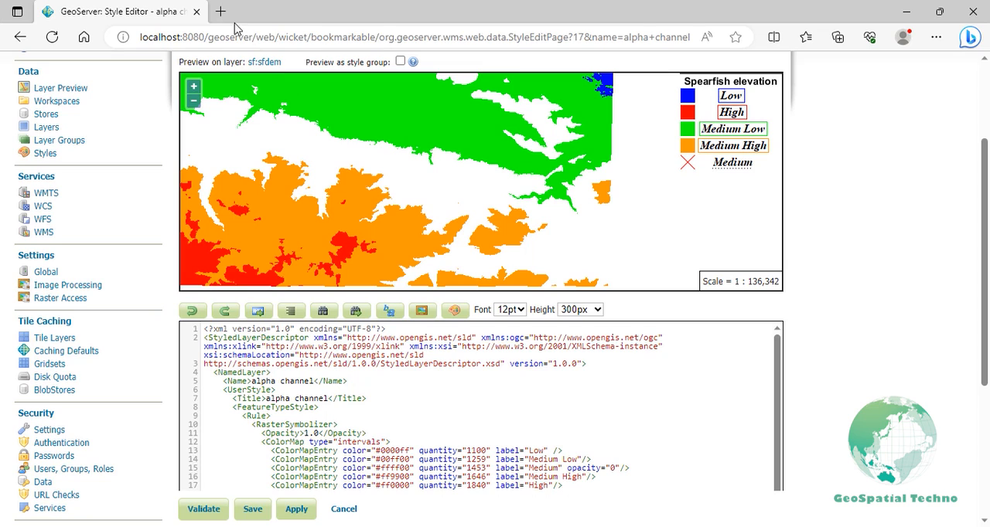
left_click(222, 11)
type("localhost:8080/geoserver/ows?service=WMS&version=1.0.0&request=GetLege")
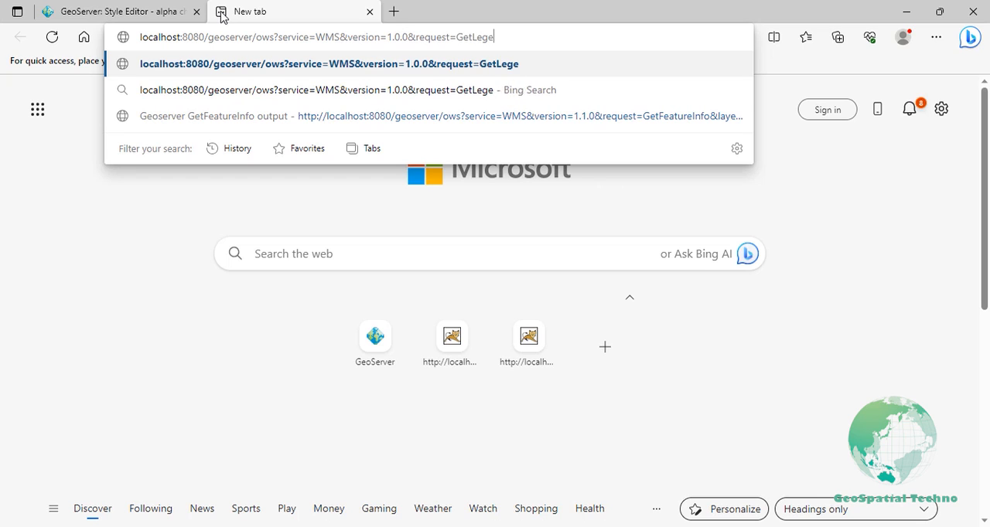
Enter the GetLegendGraphic URL with format=image/png and layer=sf:sfdem in the new tab
type("ndGraphic&")
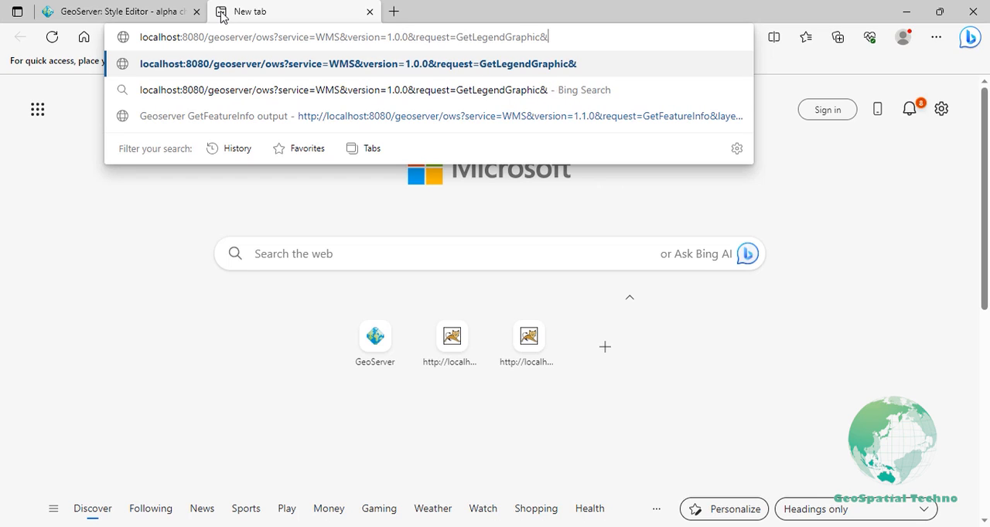
type("format=i")
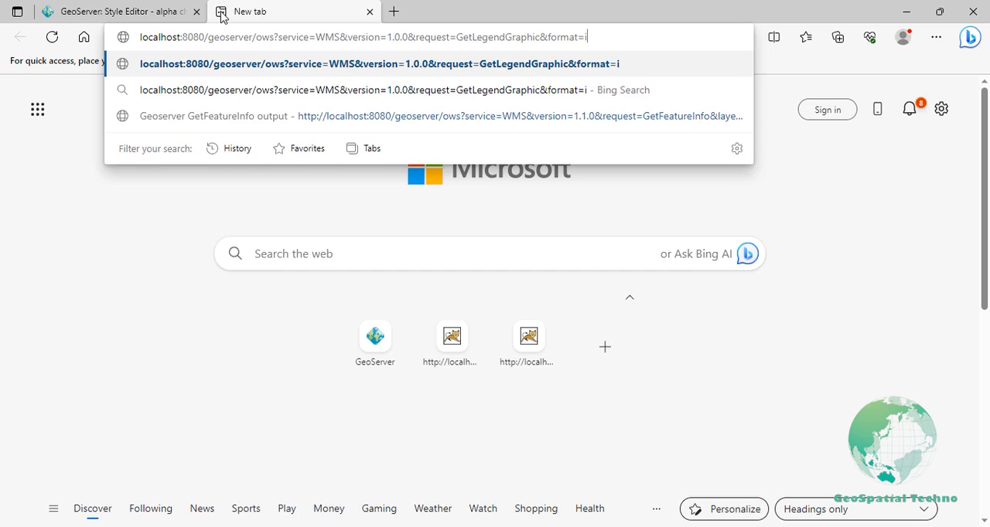
type("mage/png")
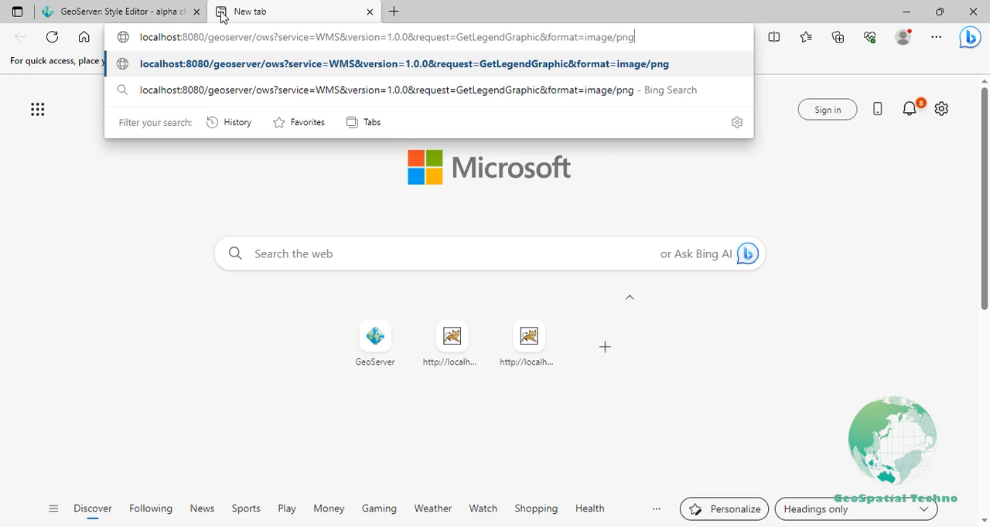
type("&layer=s")
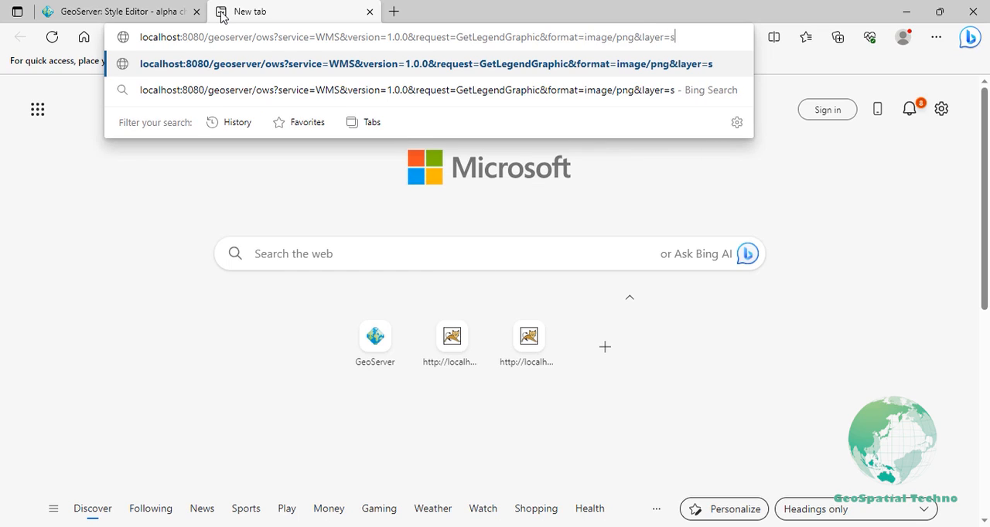
type("f:sfdem")
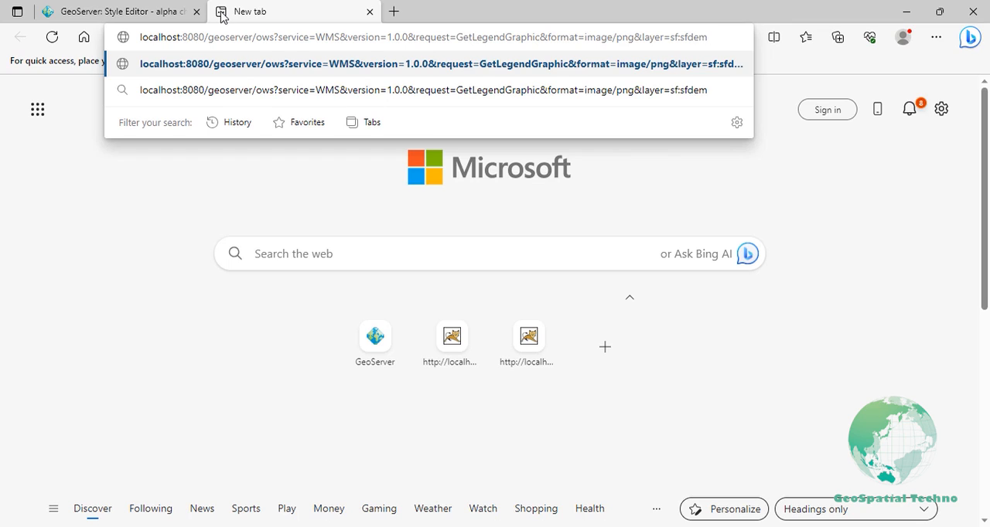